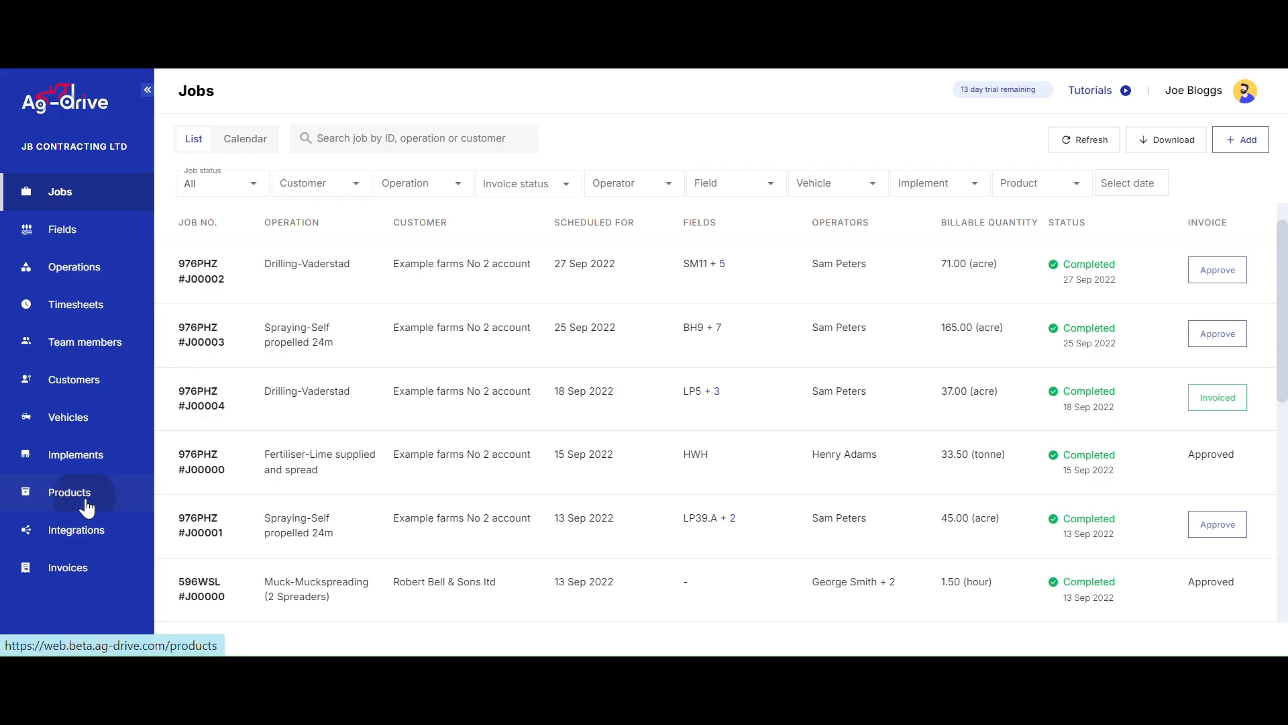
Switch to Products and bring up the empty add-product form.
click(69, 492)
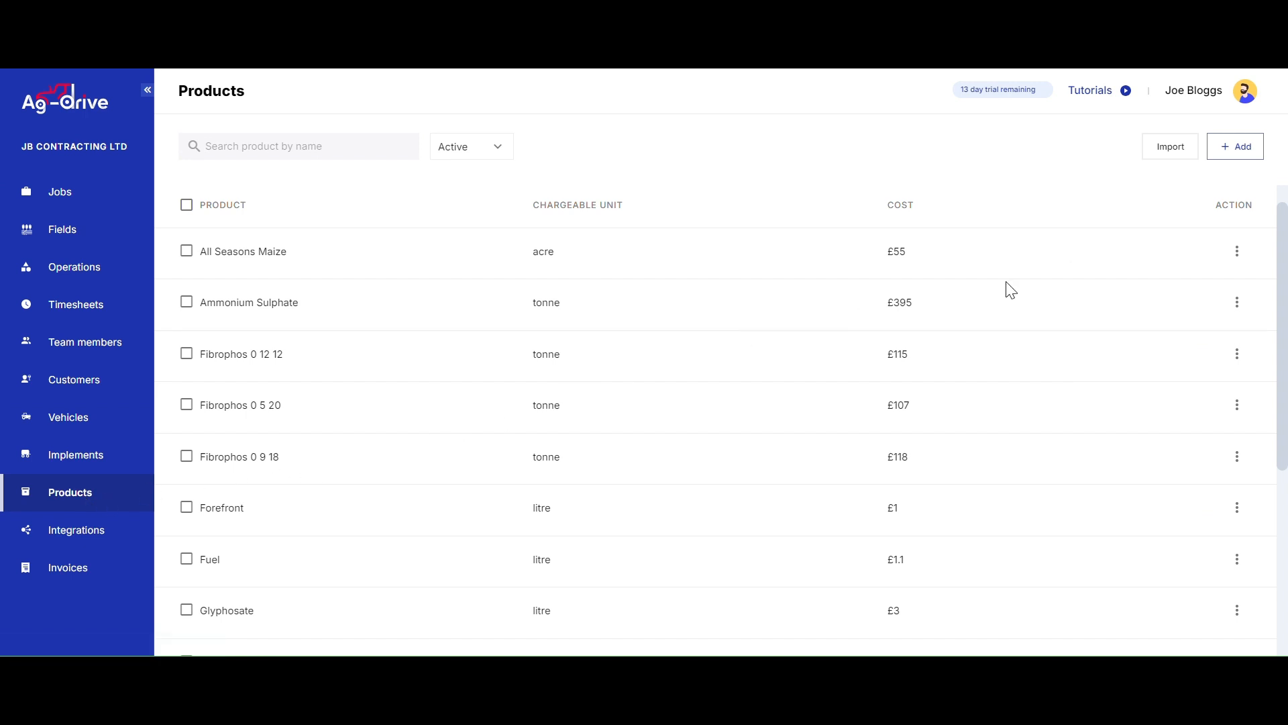
click(1235, 147)
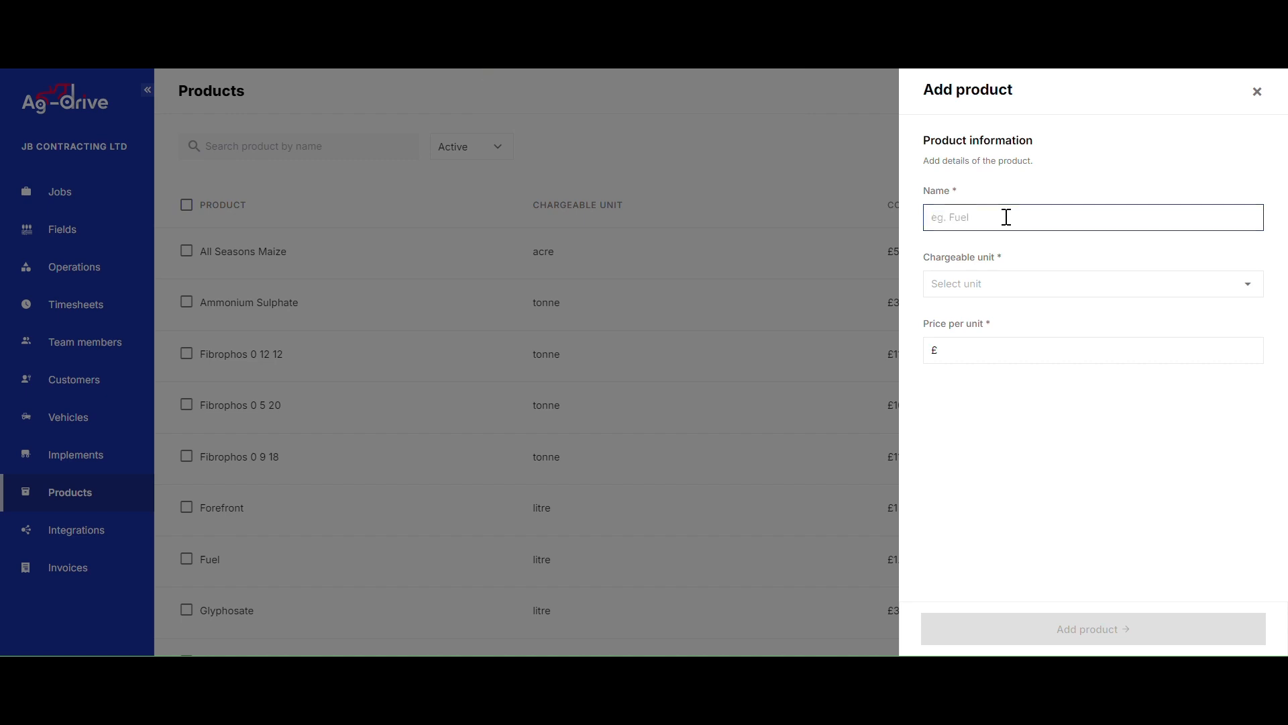
Submit product '2 Year Wild Bird Seed' with chargeable unit kg and price £48.
text(2 Year Wild Bir)
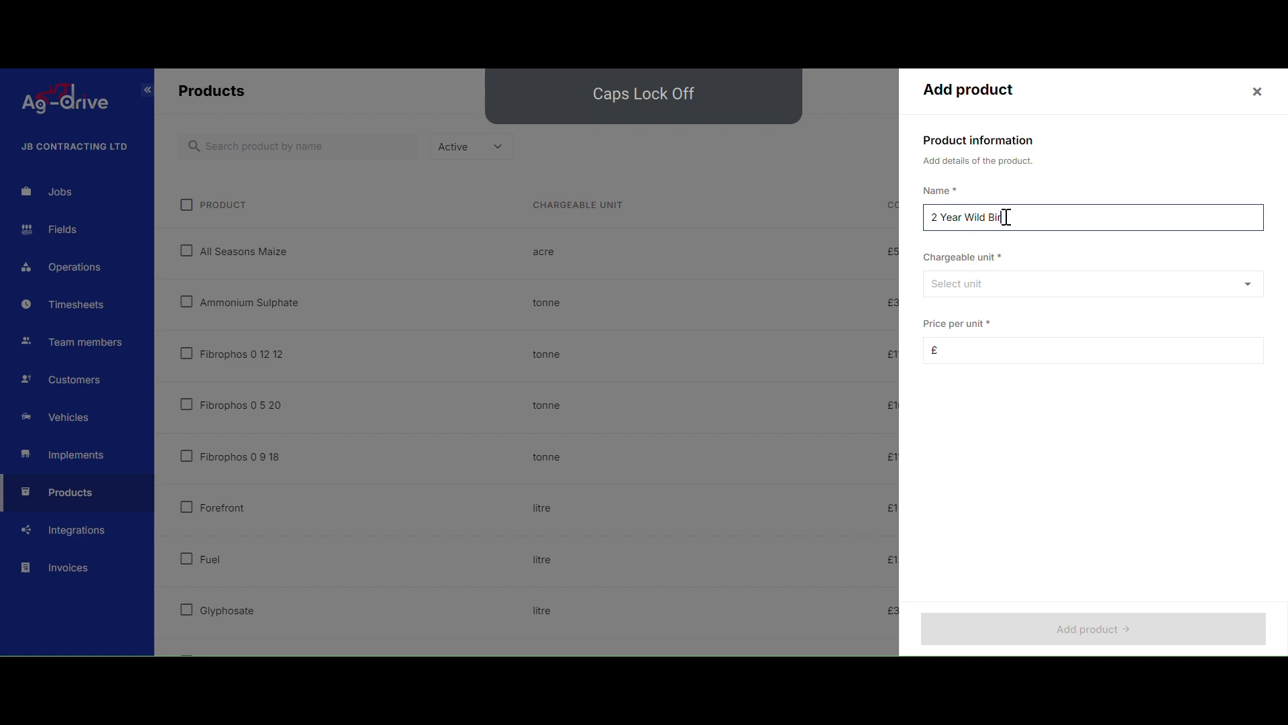
text(d Seed)
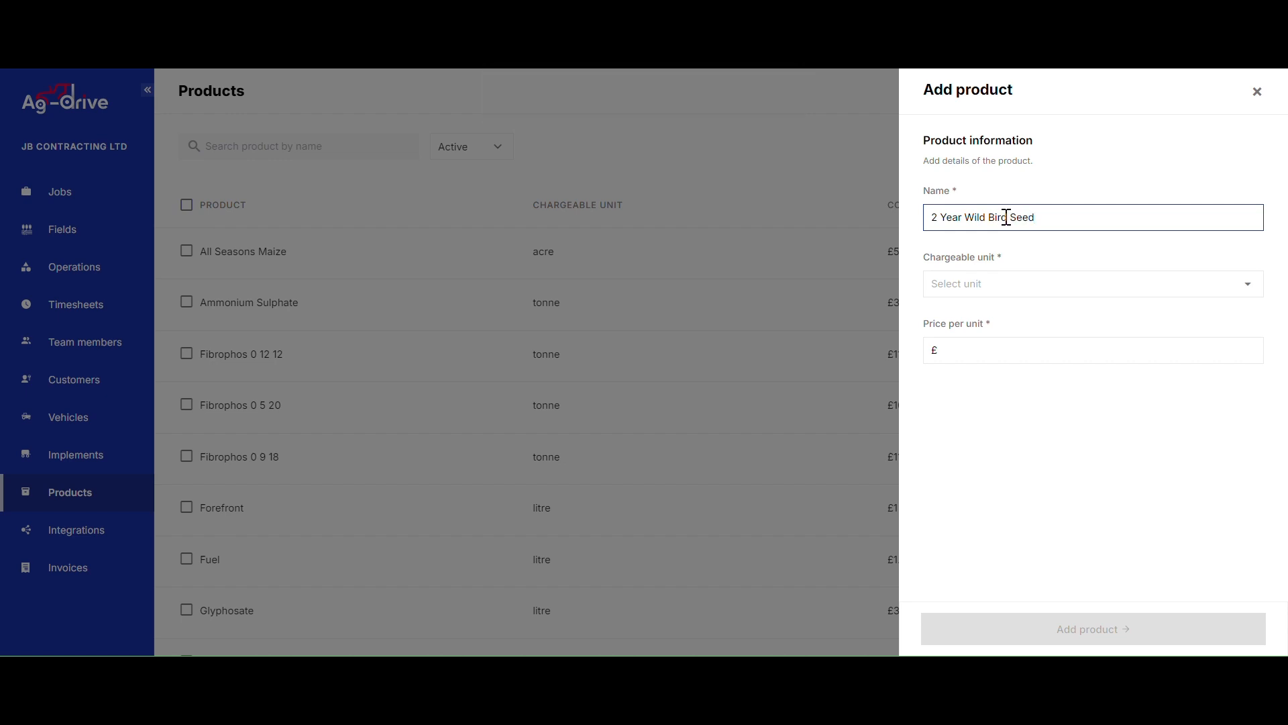
click(1091, 283)
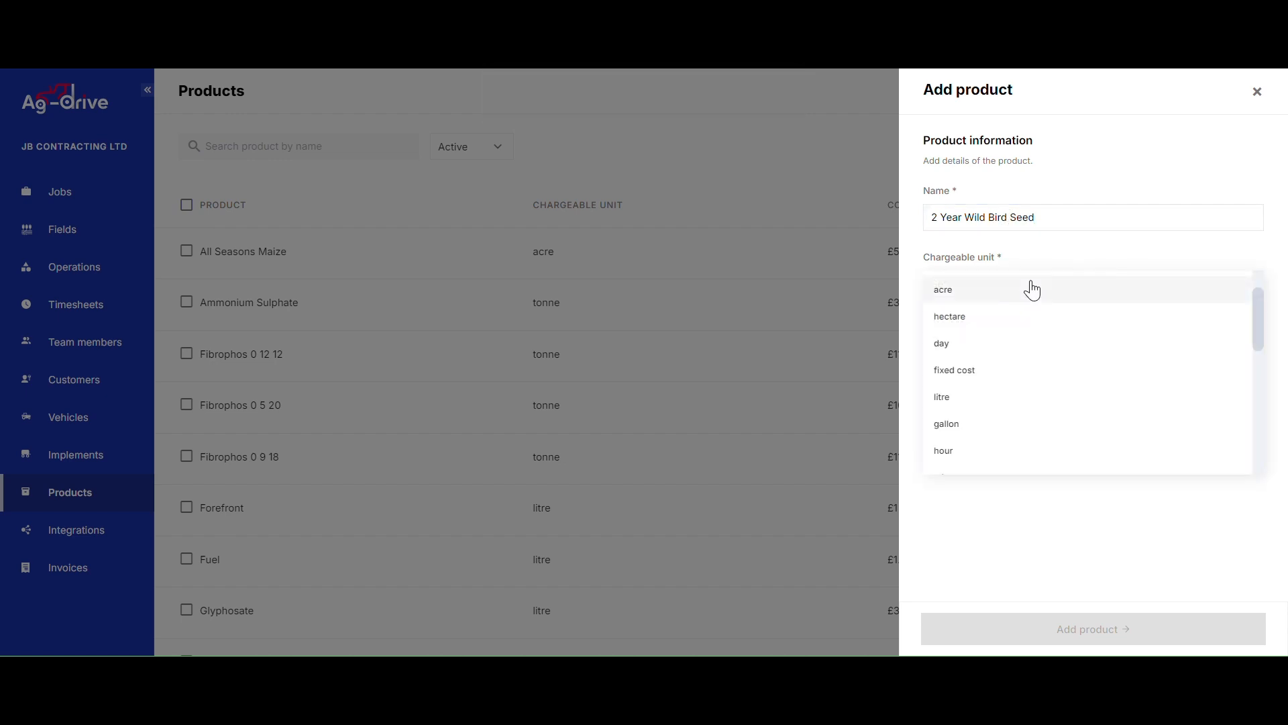
scroll(down, 3)
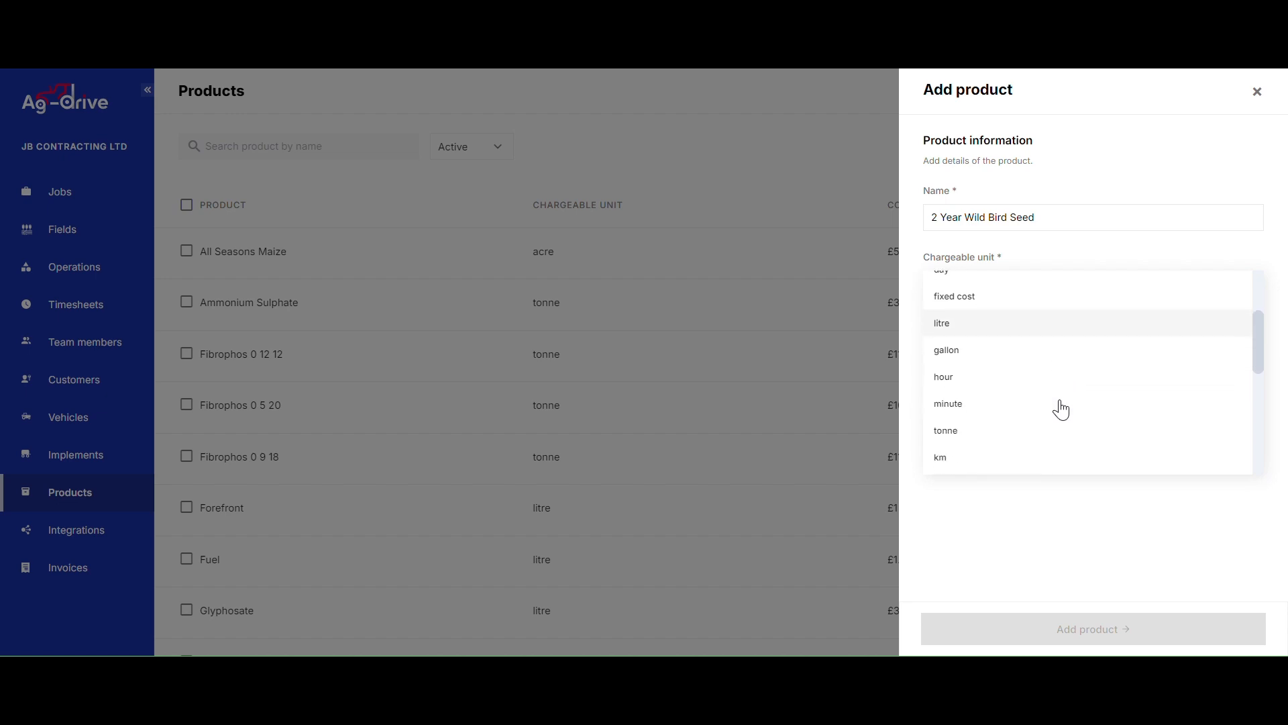
scroll(down, 3)
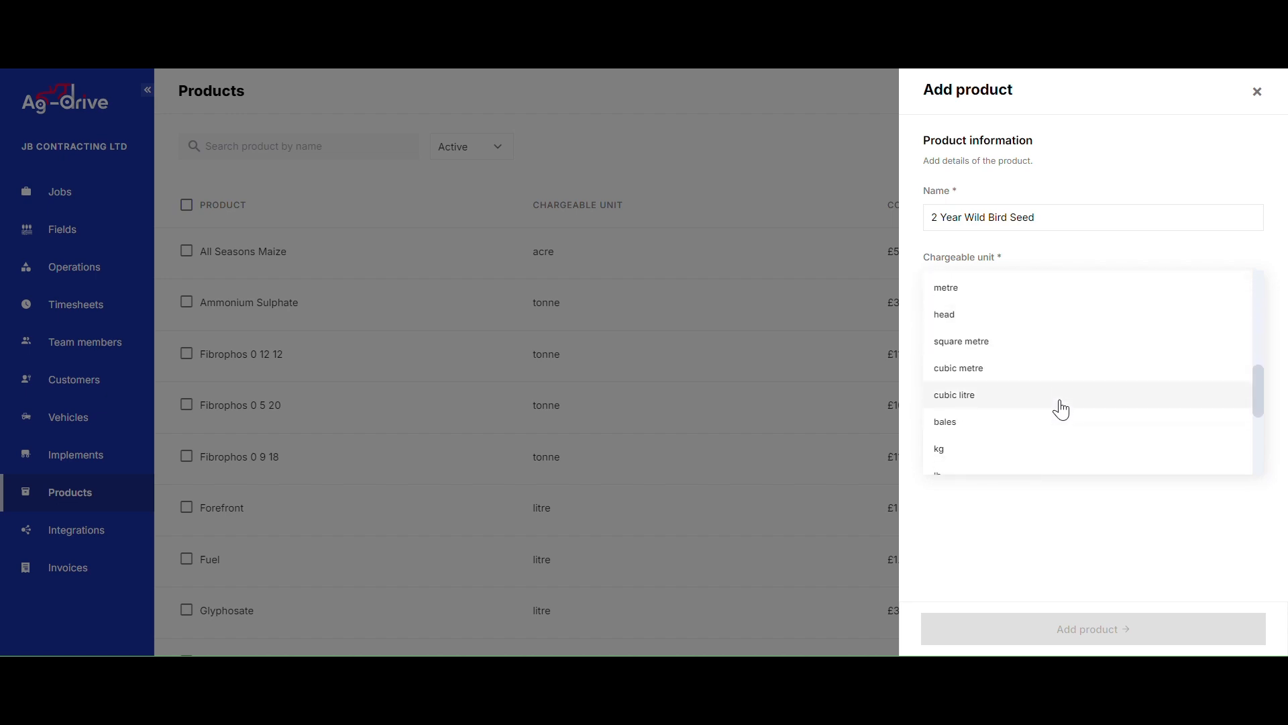
scroll(down, 3)
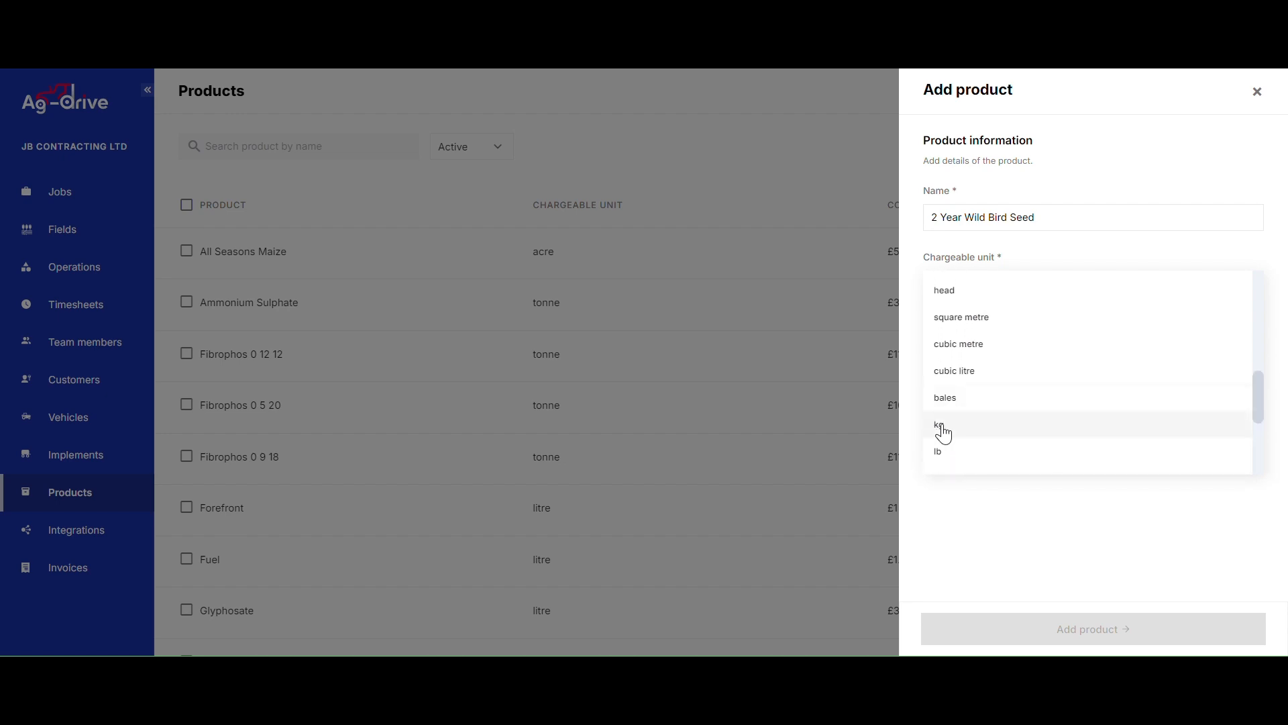
click(941, 425)
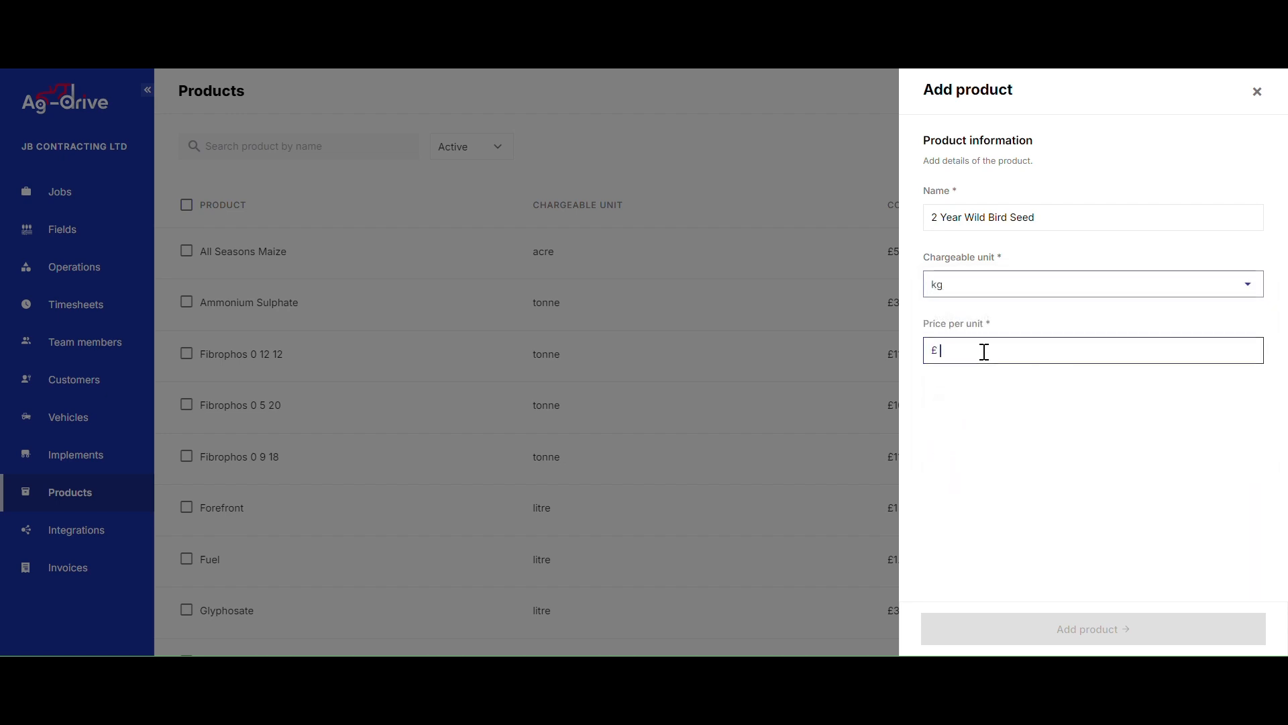
text(4)
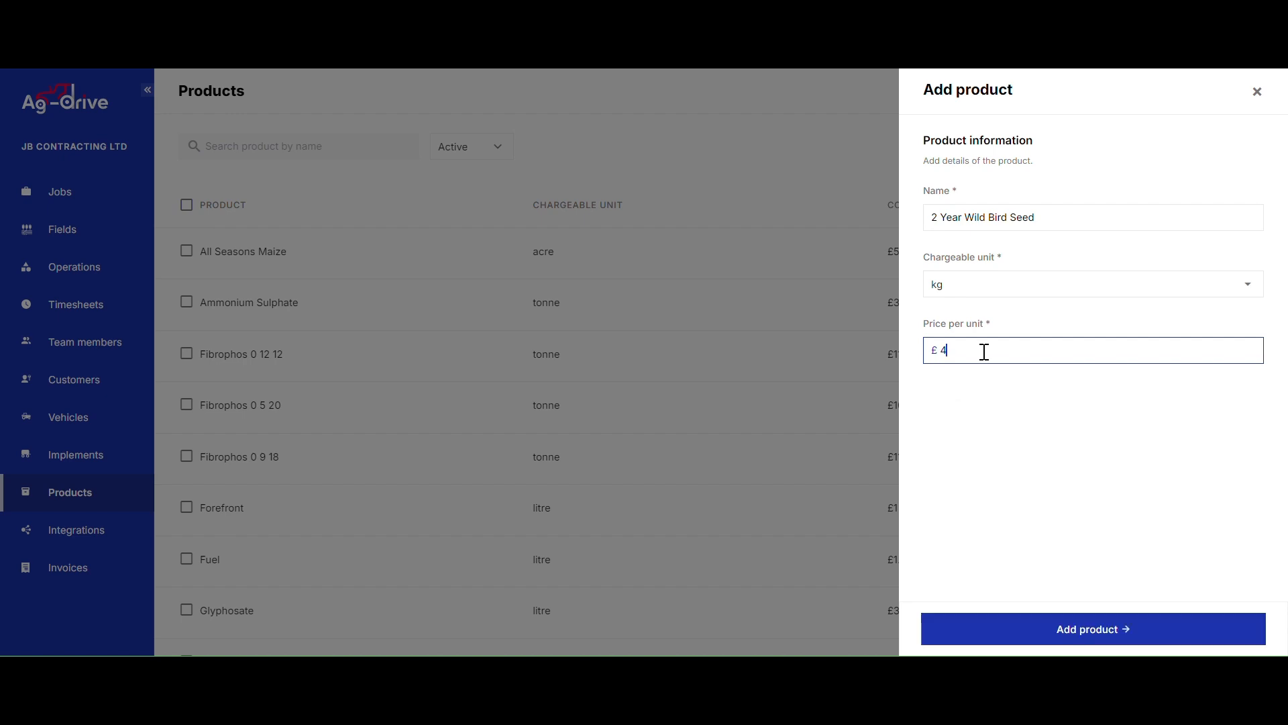
text(8)
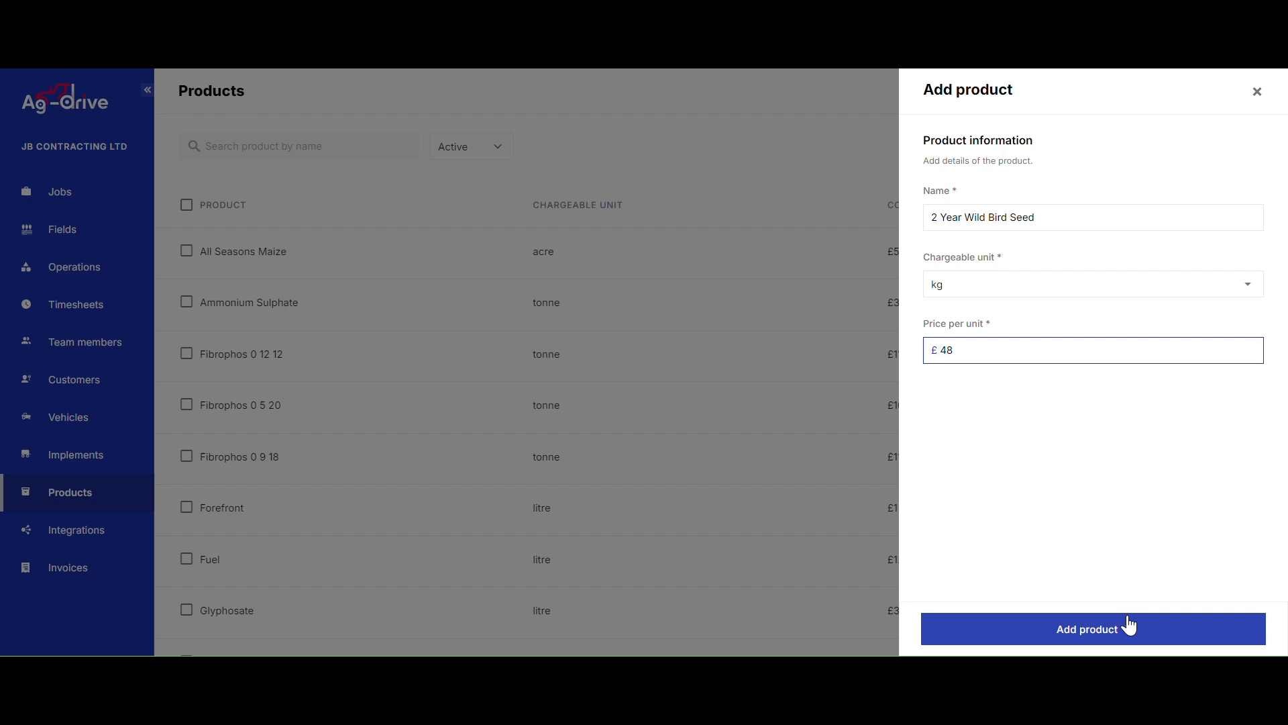
click(1092, 629)
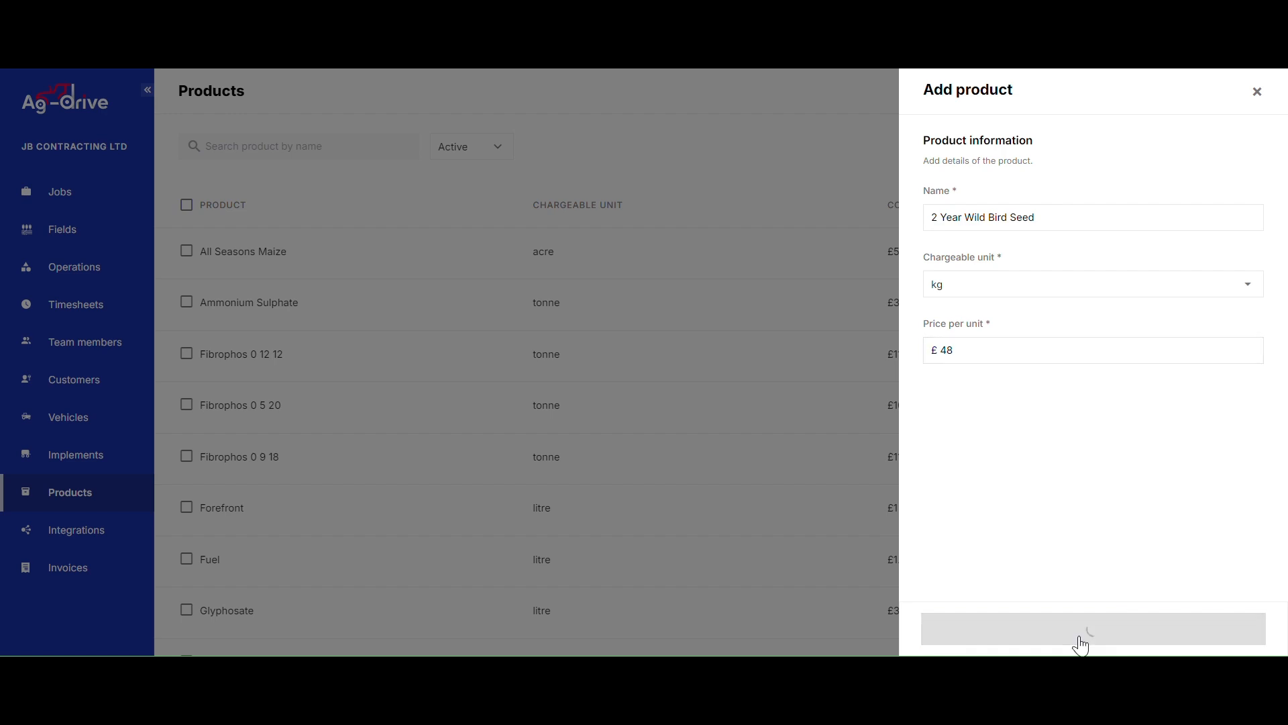
click(1091, 629)
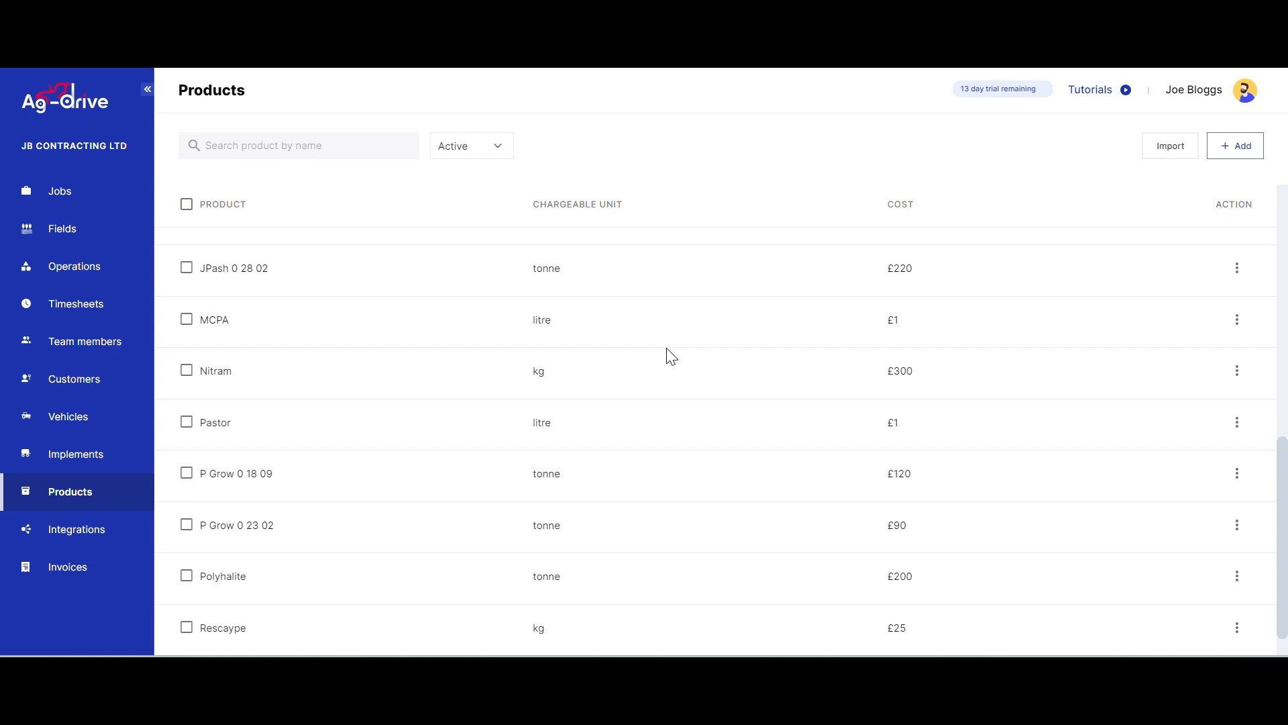
mouse_move(1141, 151)
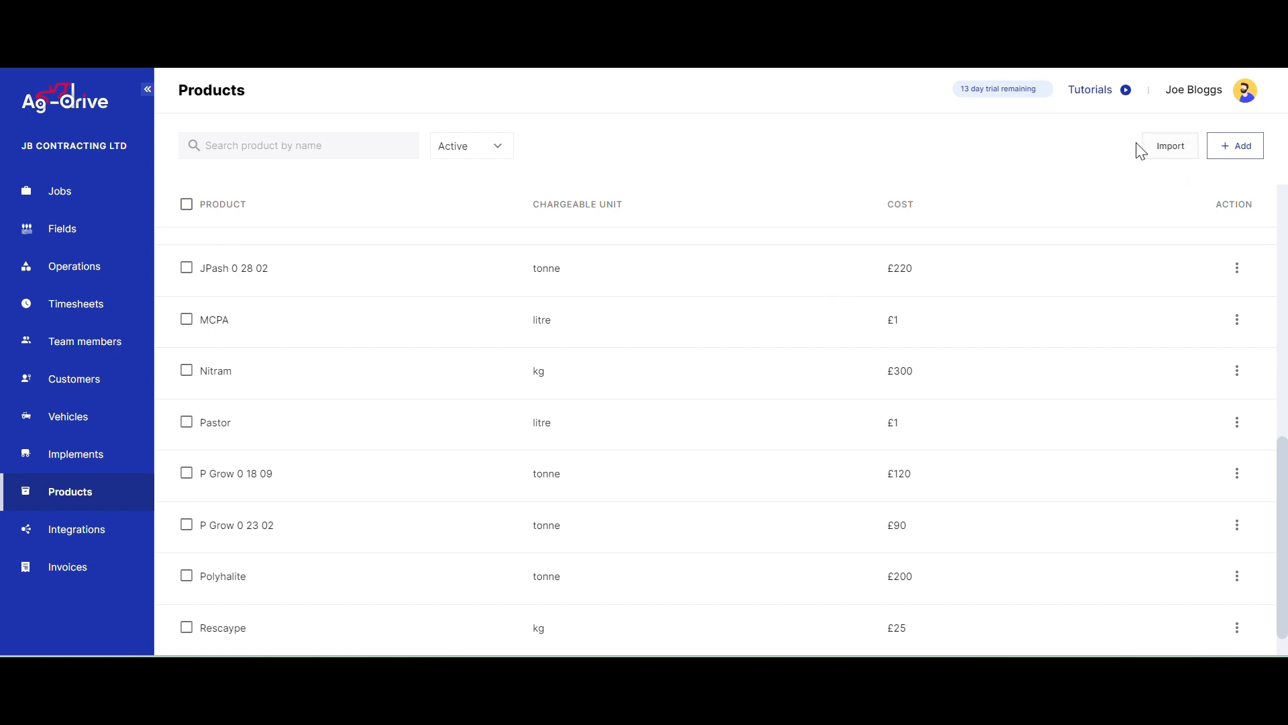
mouse_move(1170, 146)
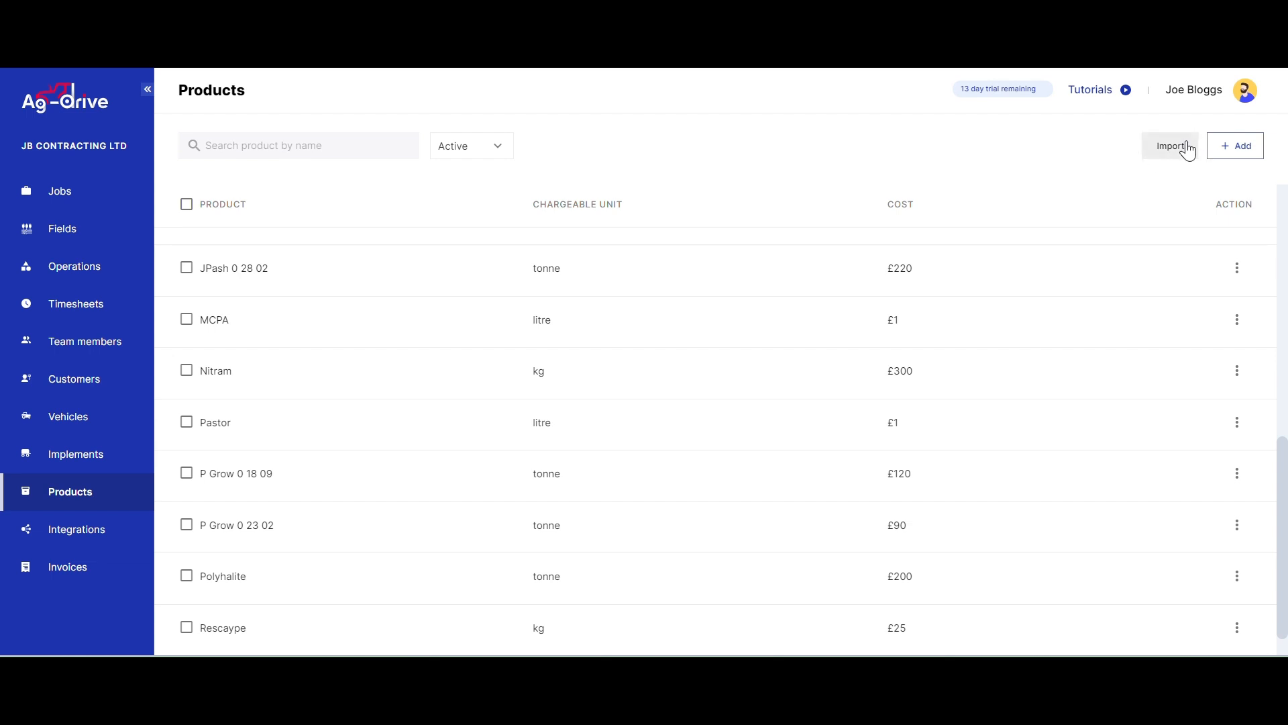
Open Import Products and download the sample CSV file.
click(1169, 146)
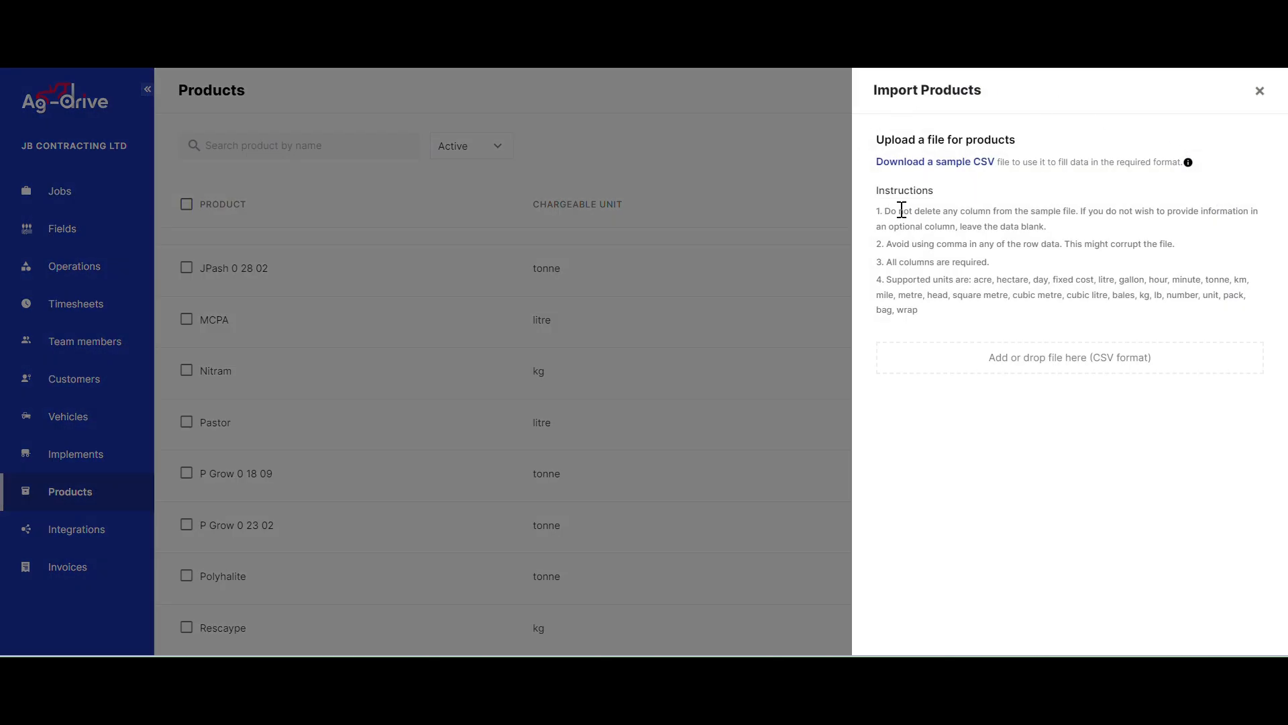
mouse_move(932, 169)
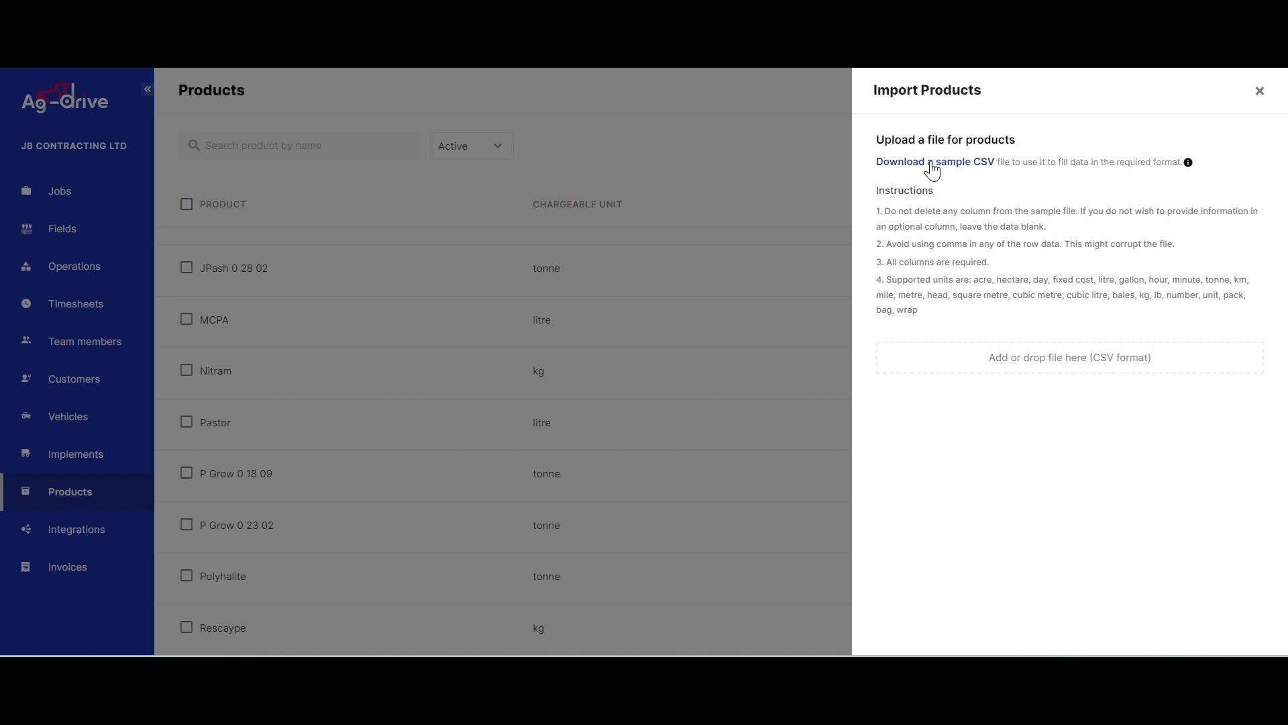
click(935, 162)
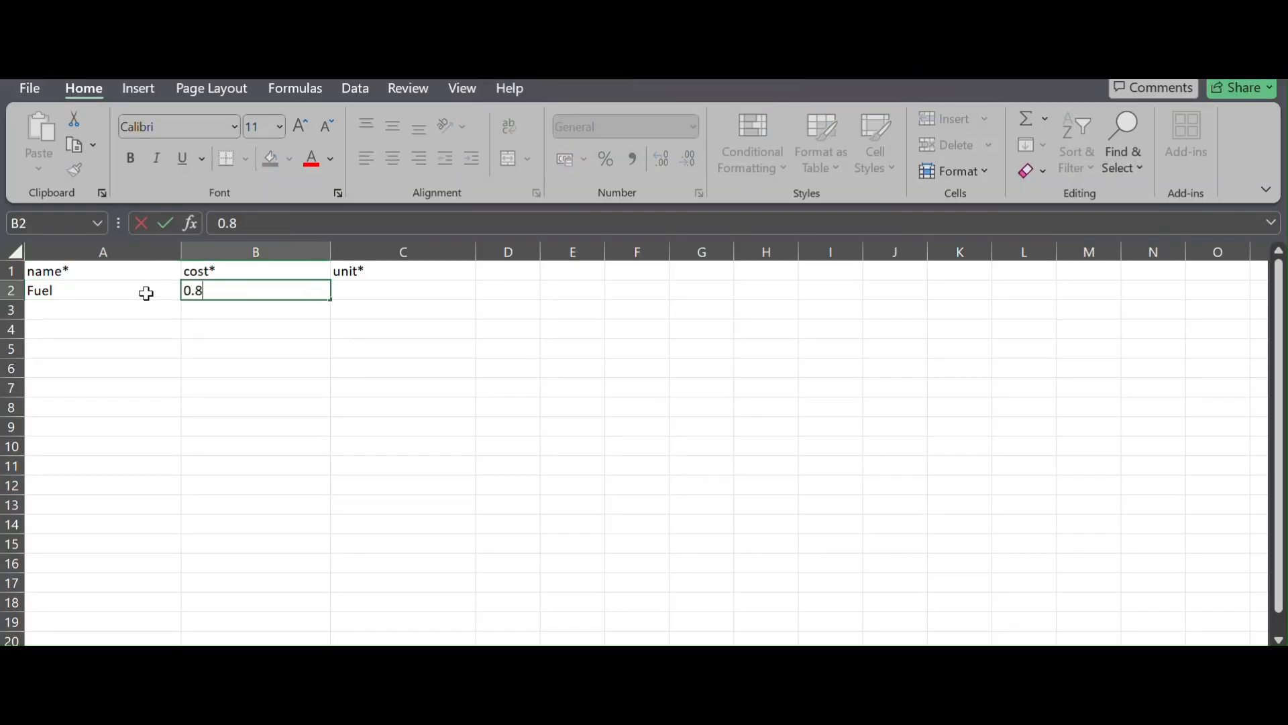
Fill in the sample rows, giving Legume Fallow Mix AB15 the unit acre.
text(litre)
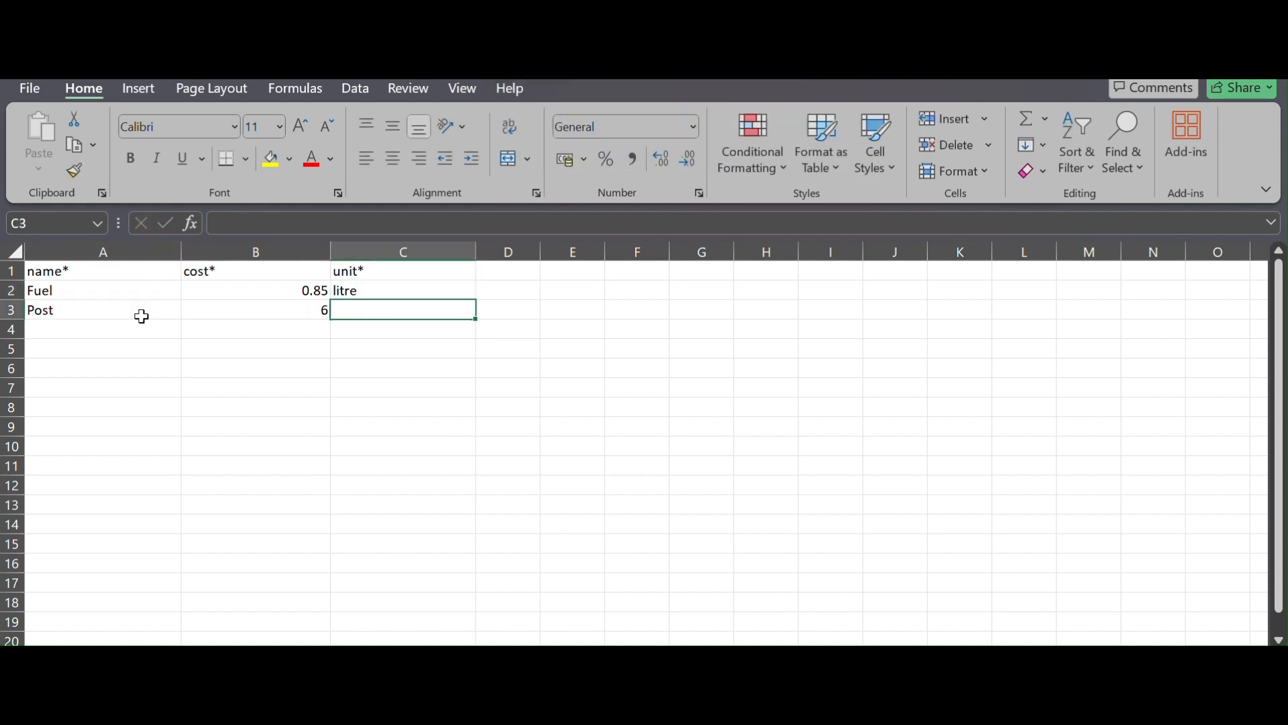
text(number)
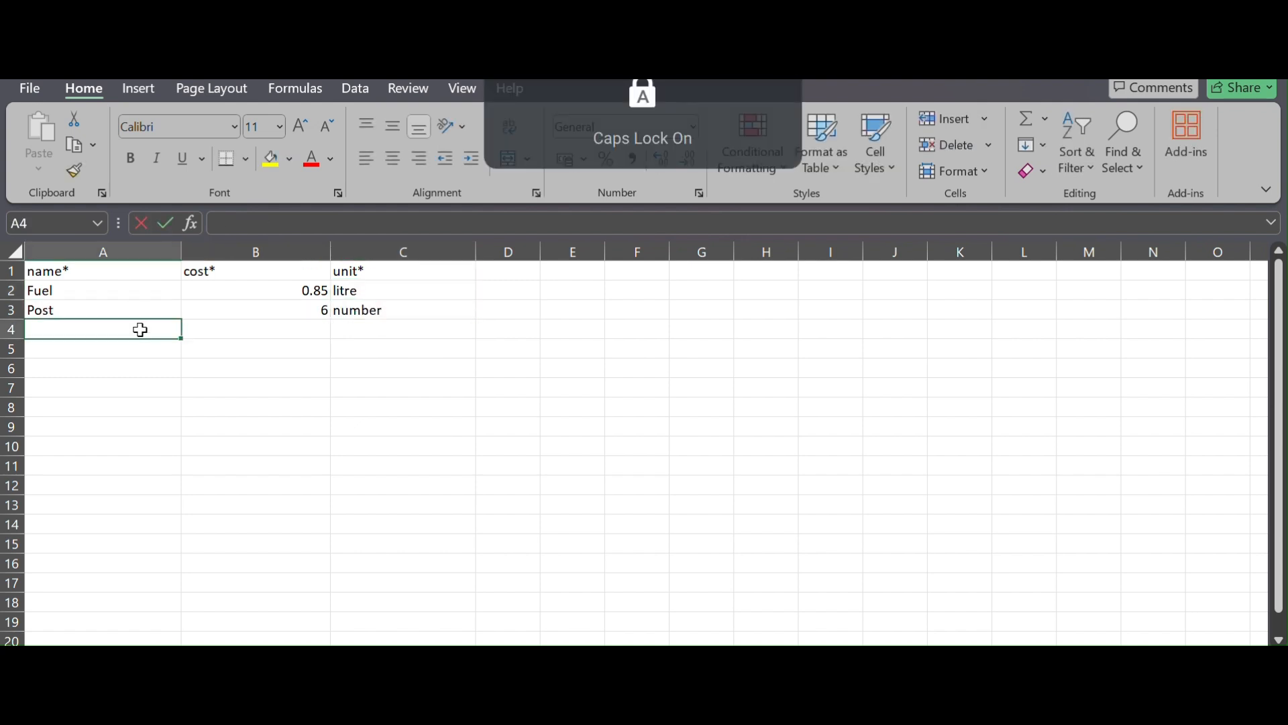
text(Legume Fallow)
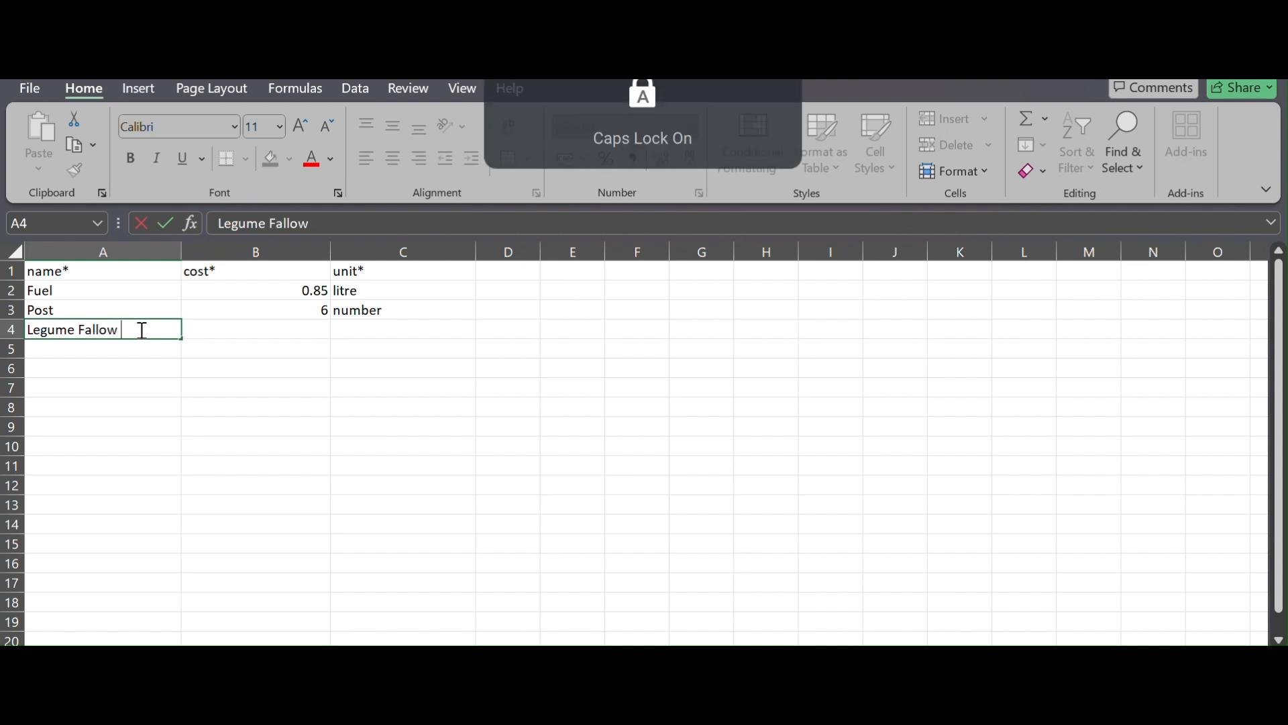
text(Mix AB15)
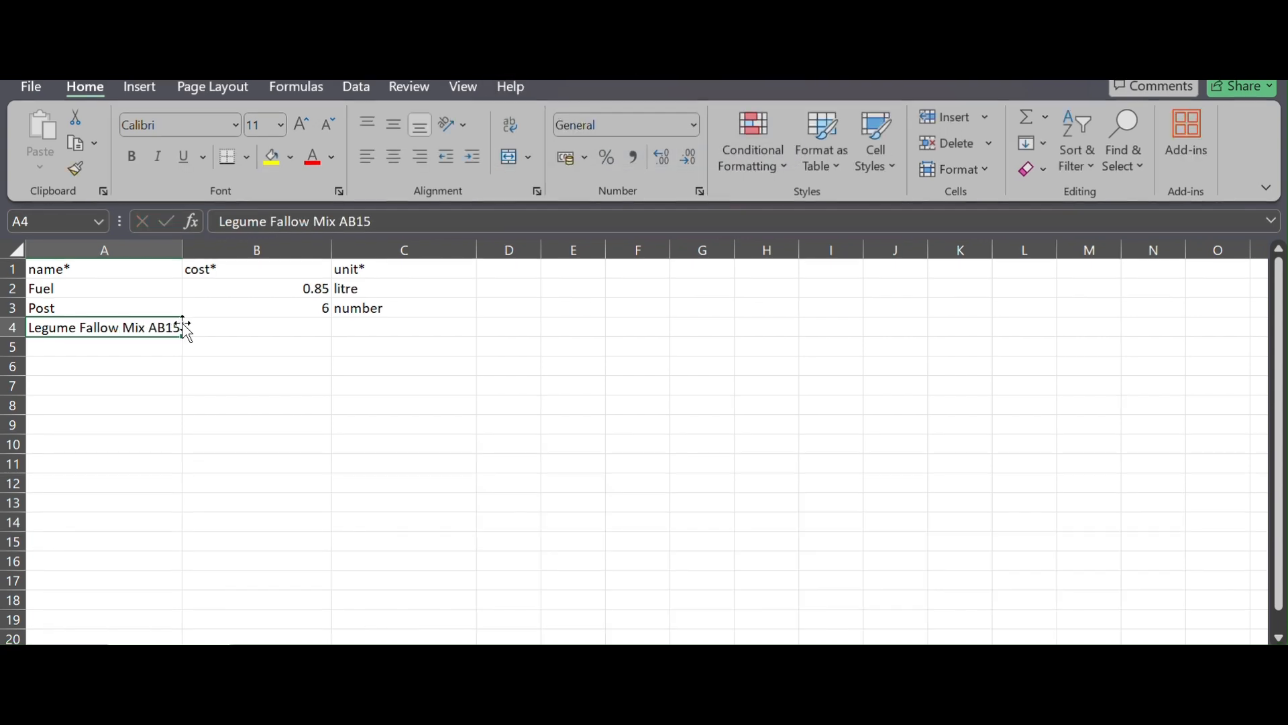
text(a)
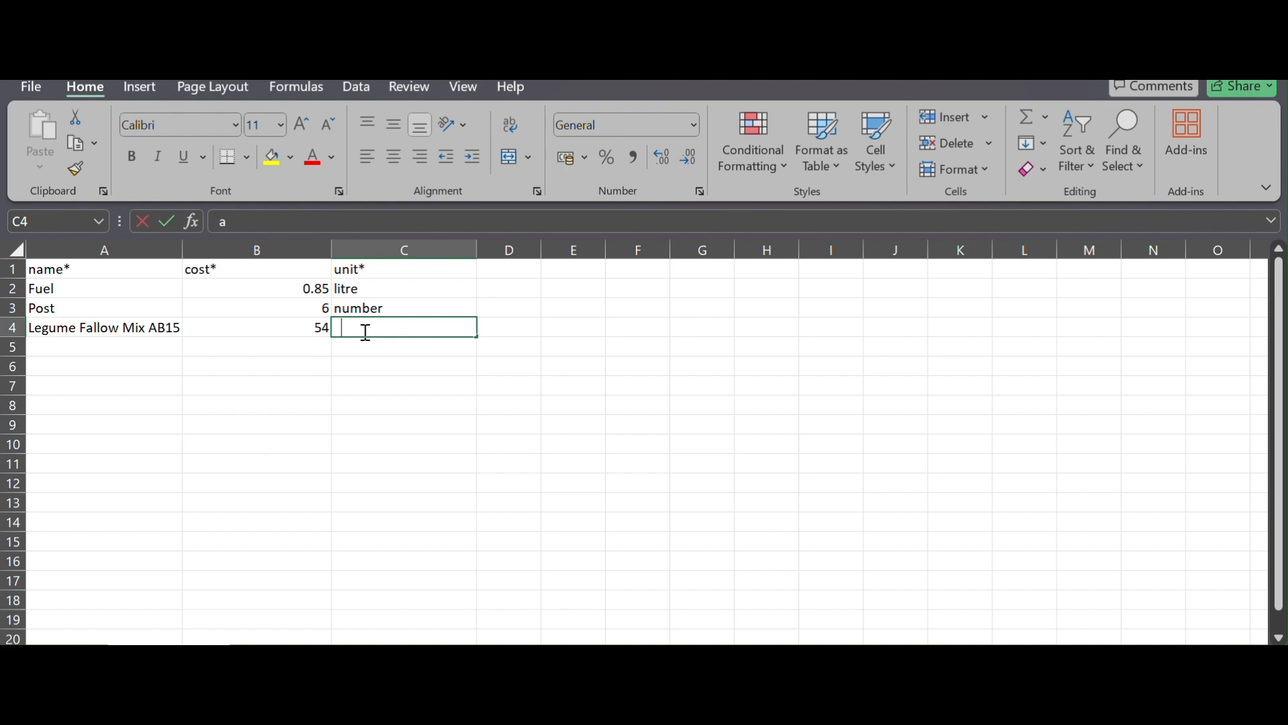
Add a row for 2 Year Wild Bird Seed costing 48 per kg.
text(2)
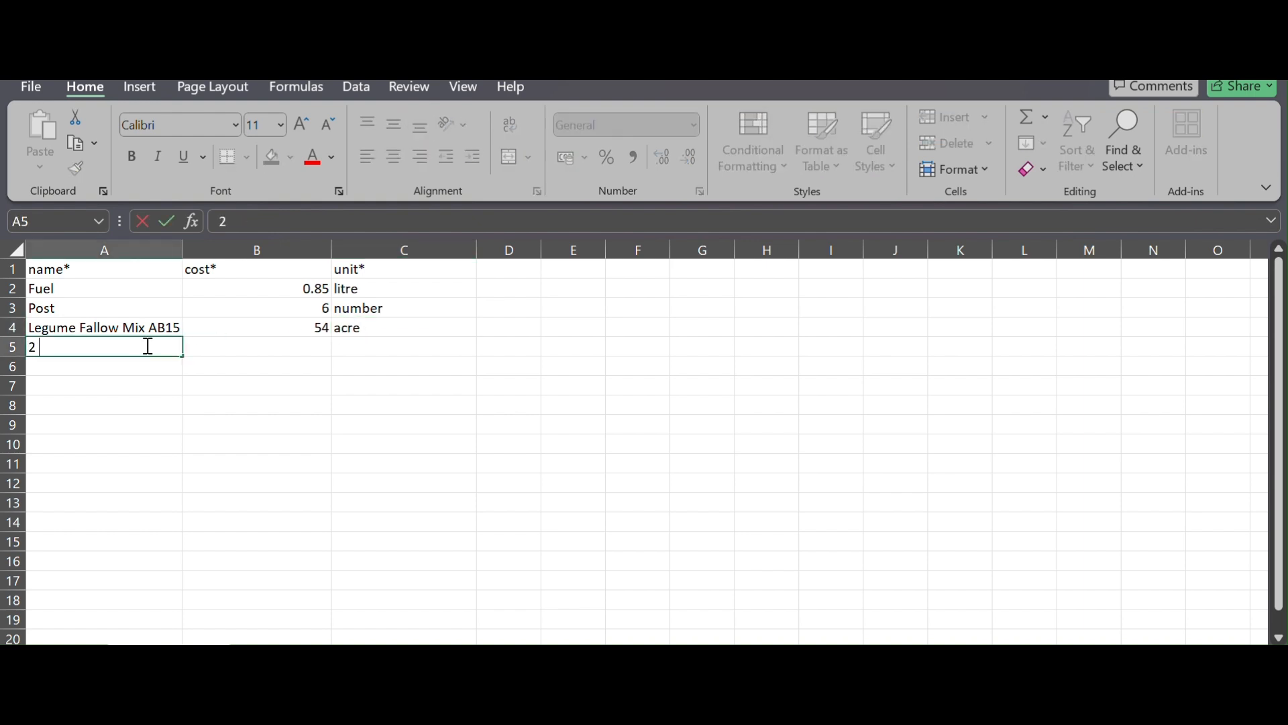
text(Year Wild Bir)
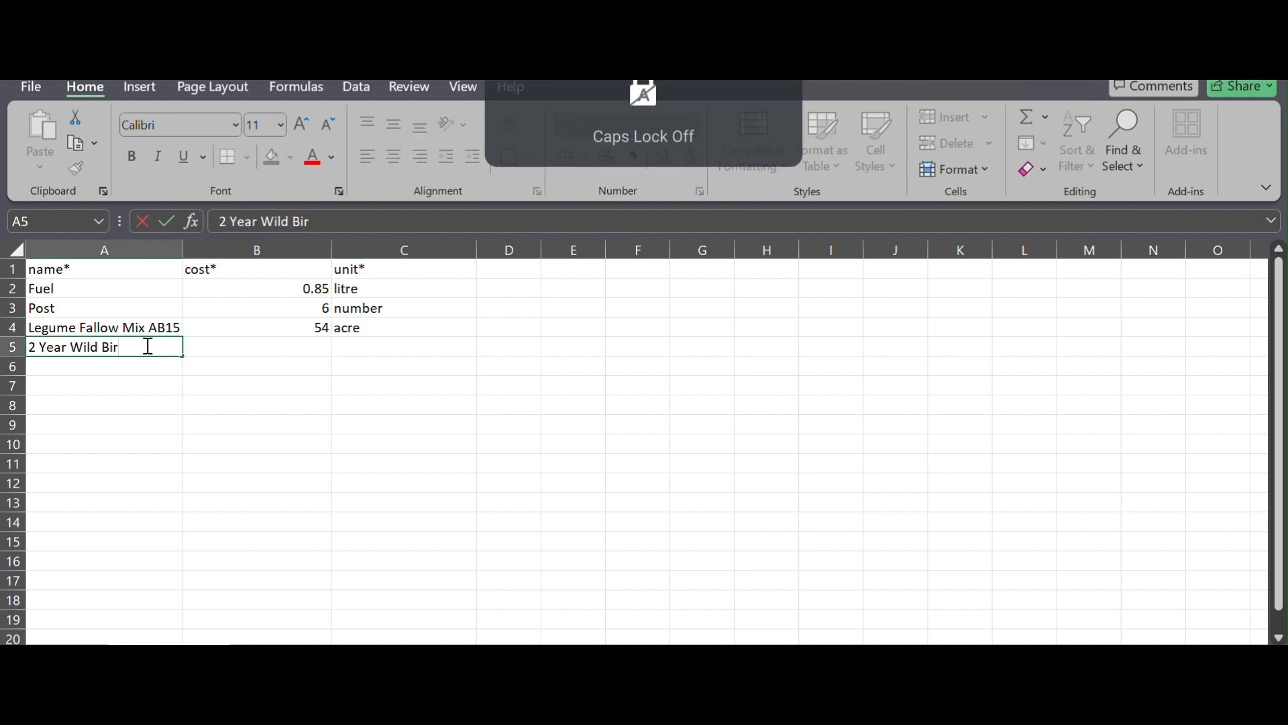
key(Tab)
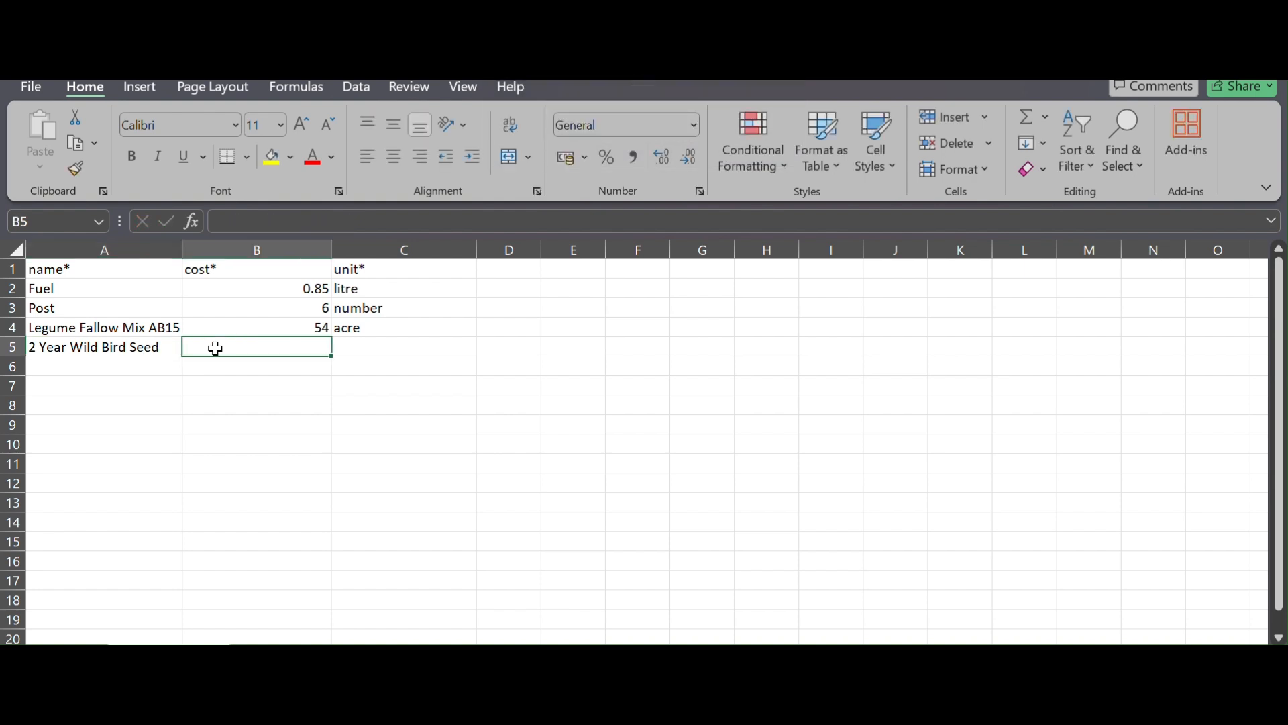
text(kg)
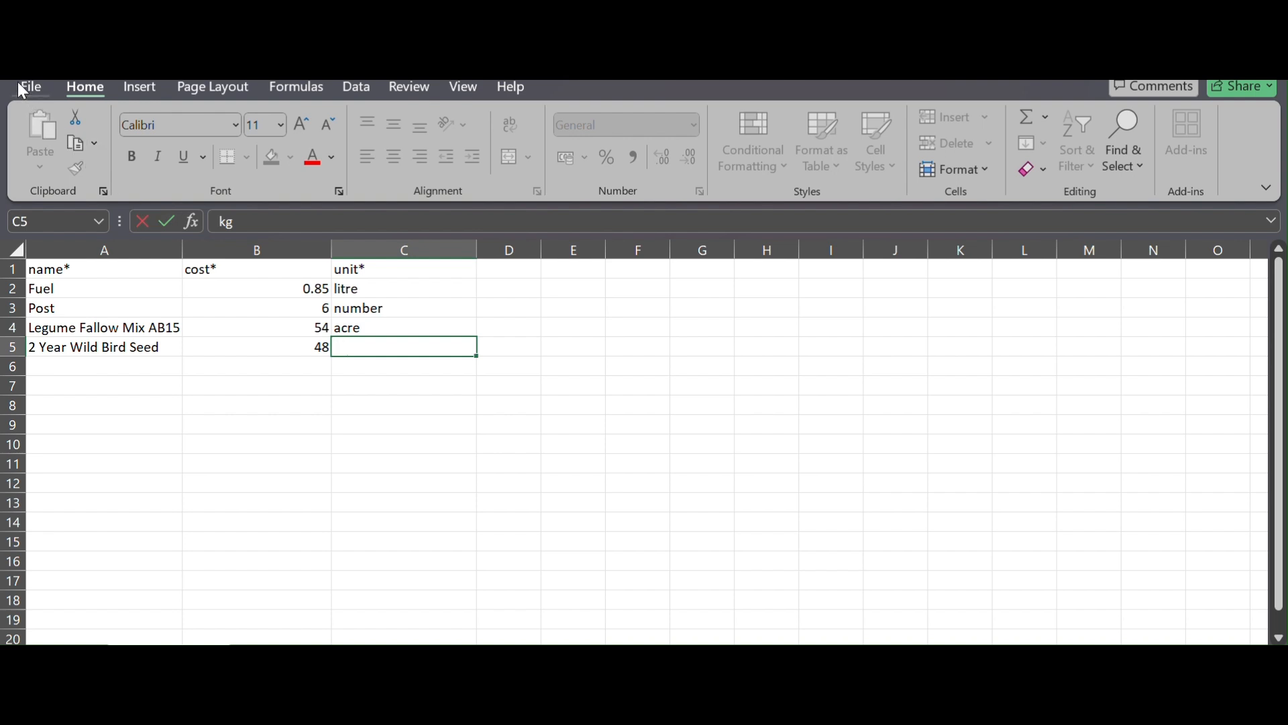
click(29, 86)
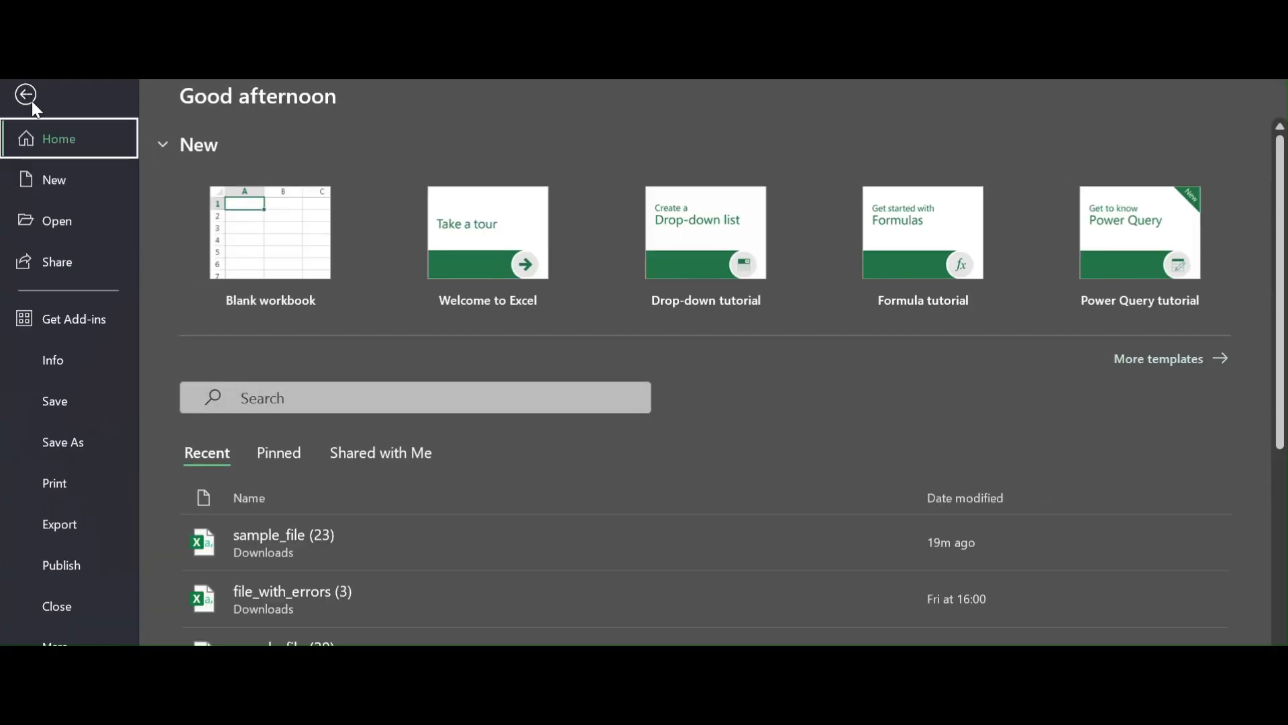
mouse_move(66, 285)
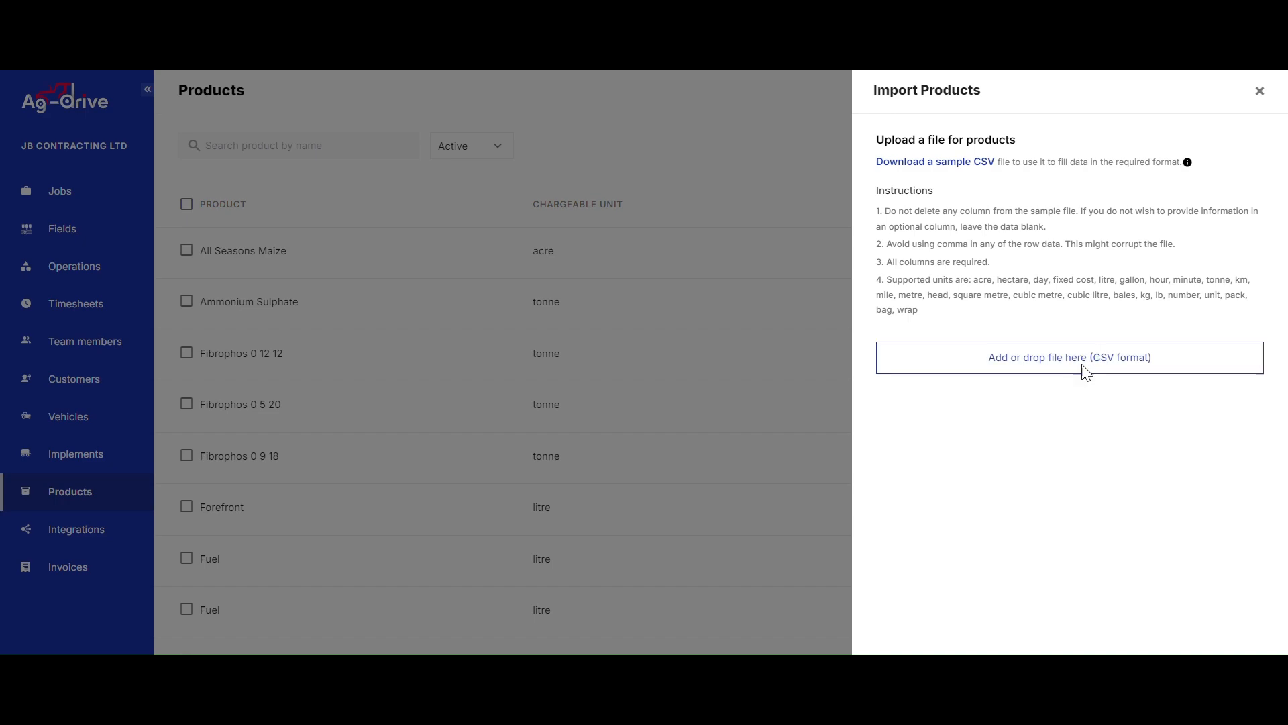
Upload sample_file (23).csv in Import Products to import its four products.
click(1069, 356)
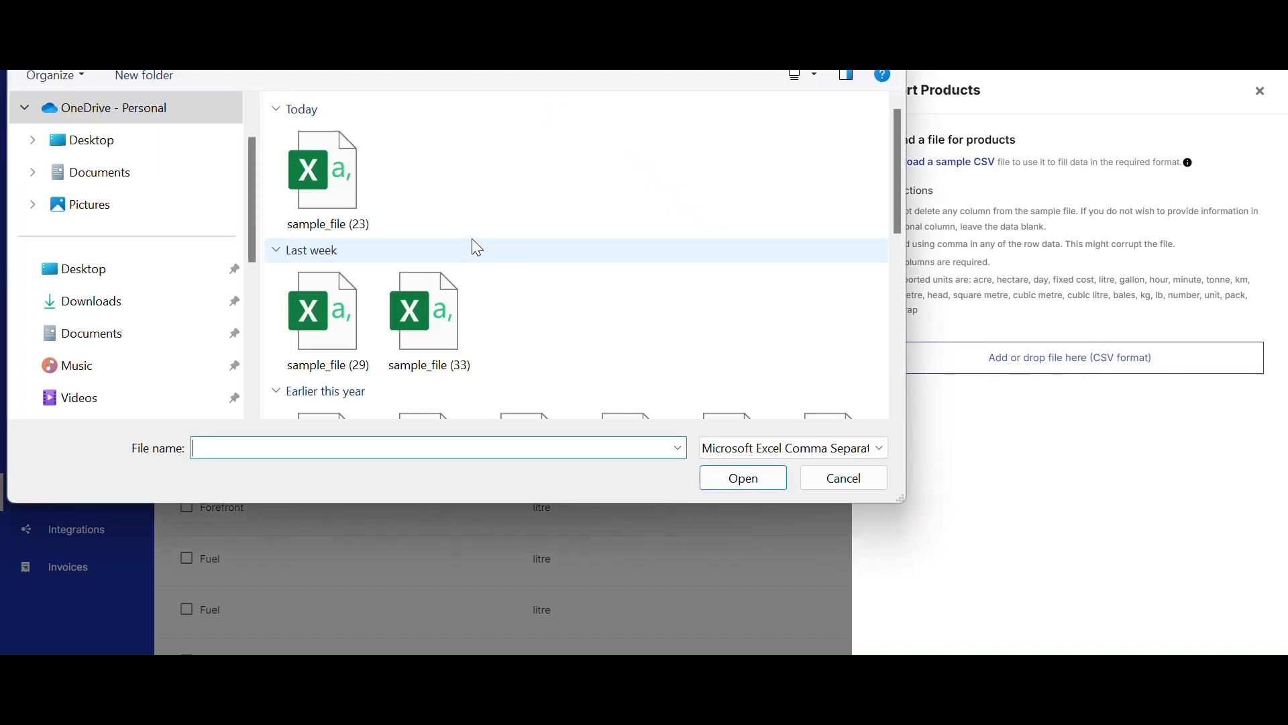
click(327, 169)
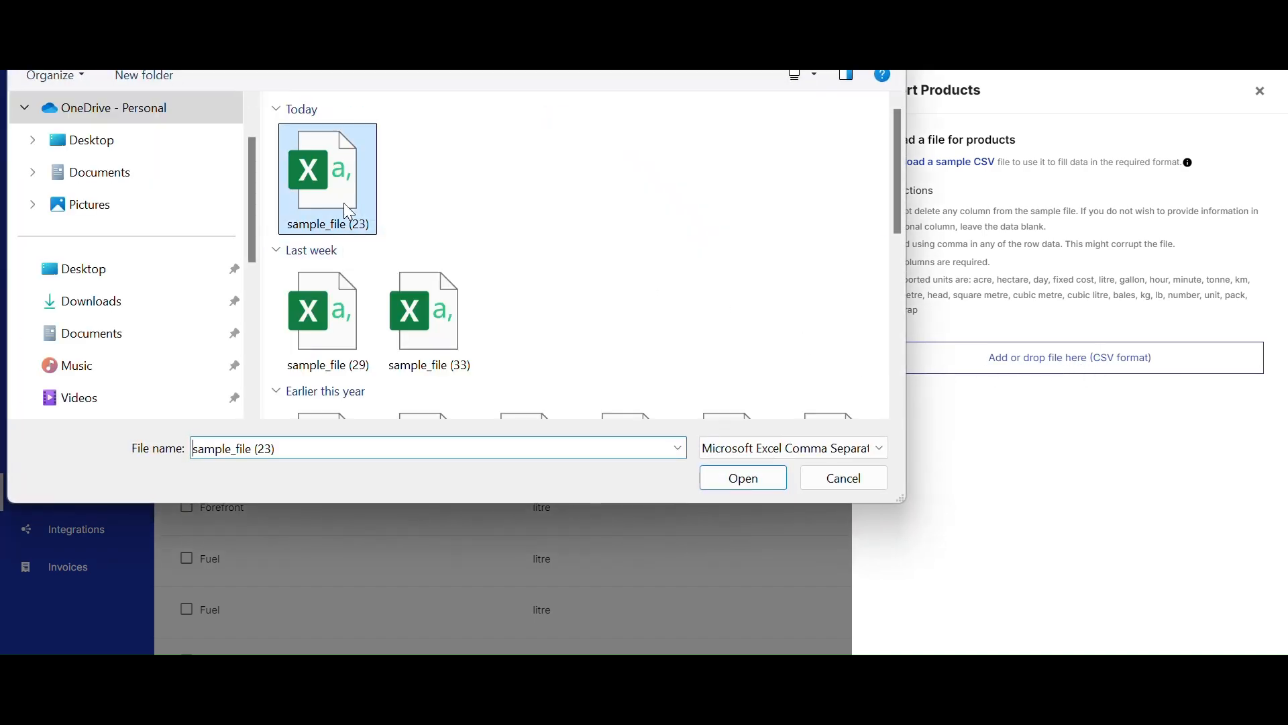
click(740, 477)
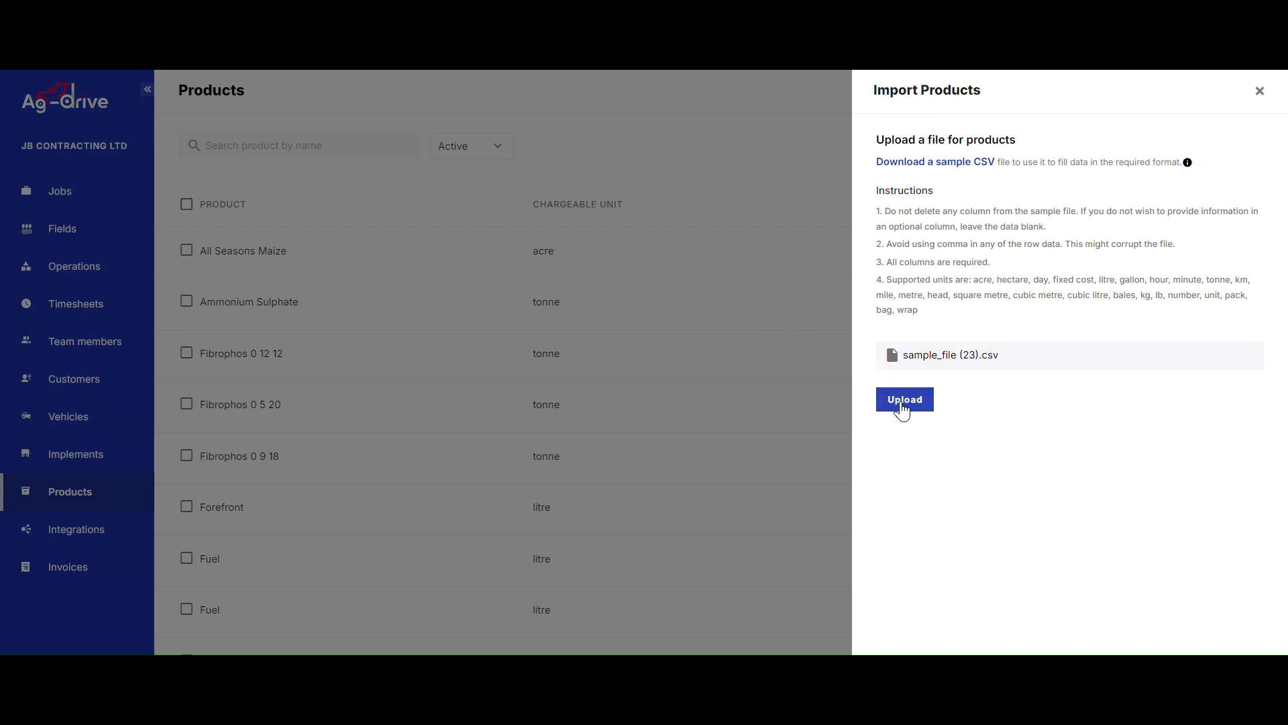
click(904, 399)
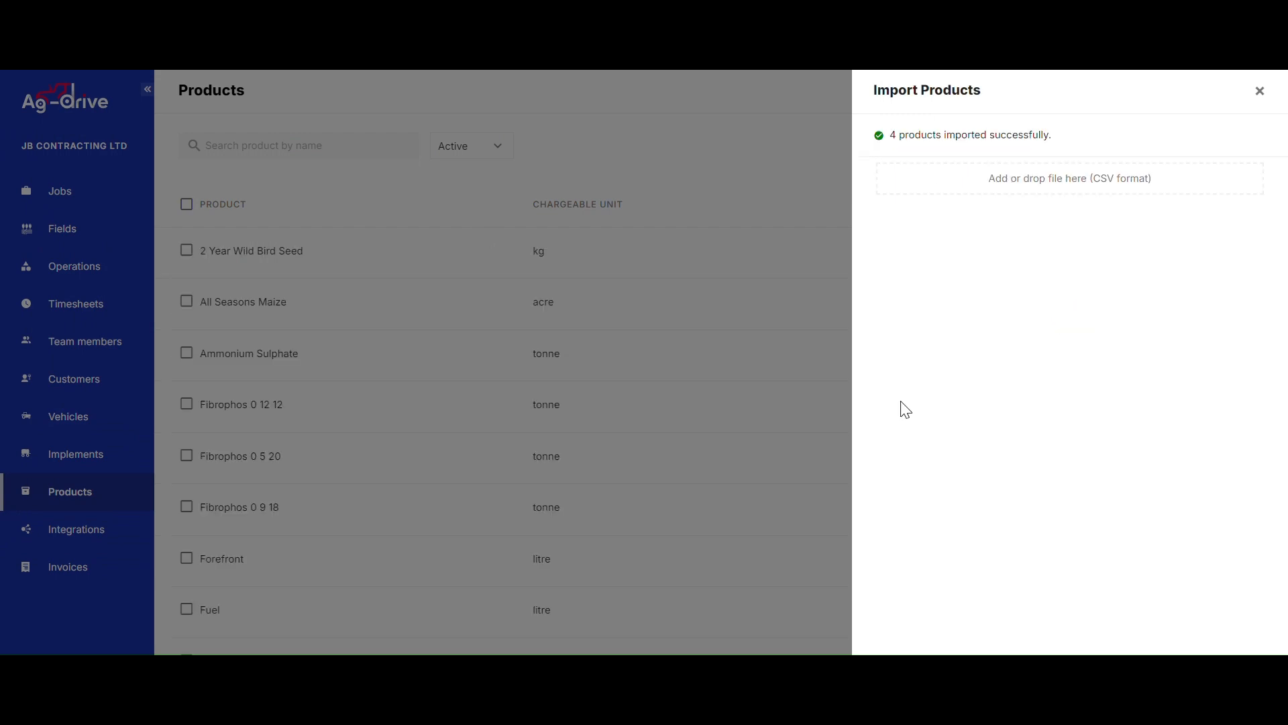
mouse_move(1053, 156)
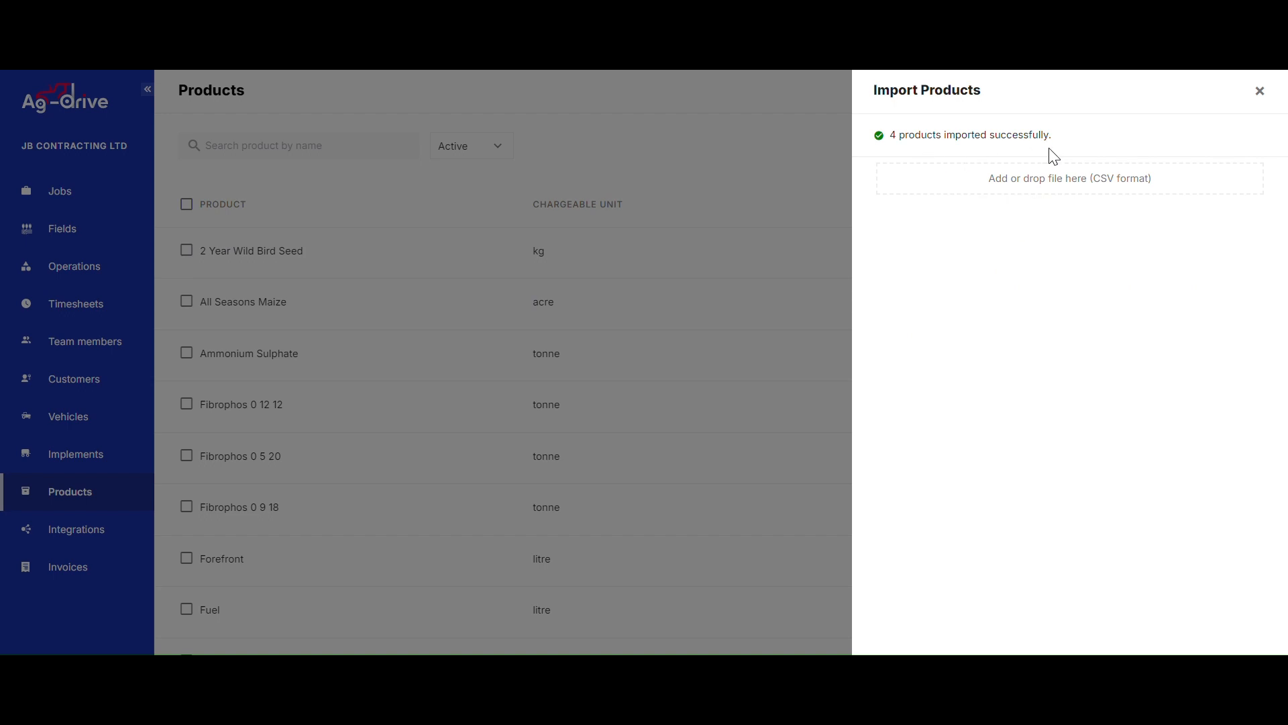
mouse_move(1062, 157)
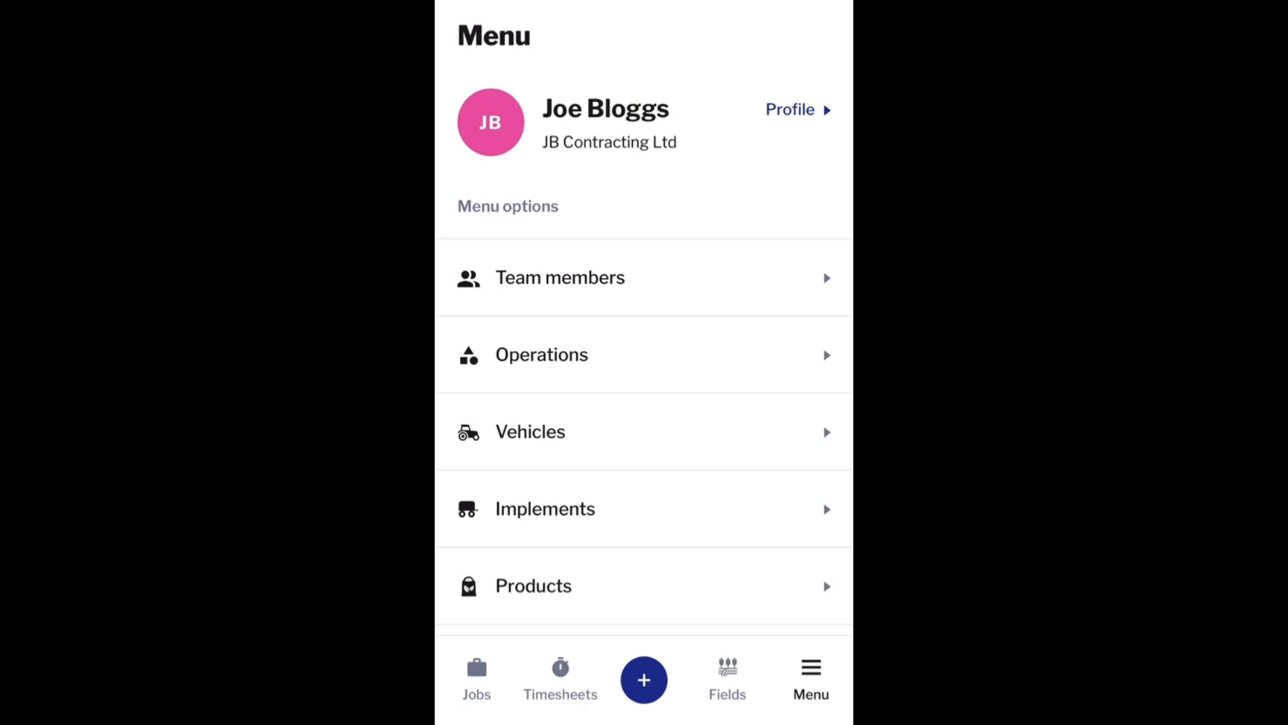
In the mobile app, add 2 Year Wild Bird Seed at £48 per kg.
click(532, 585)
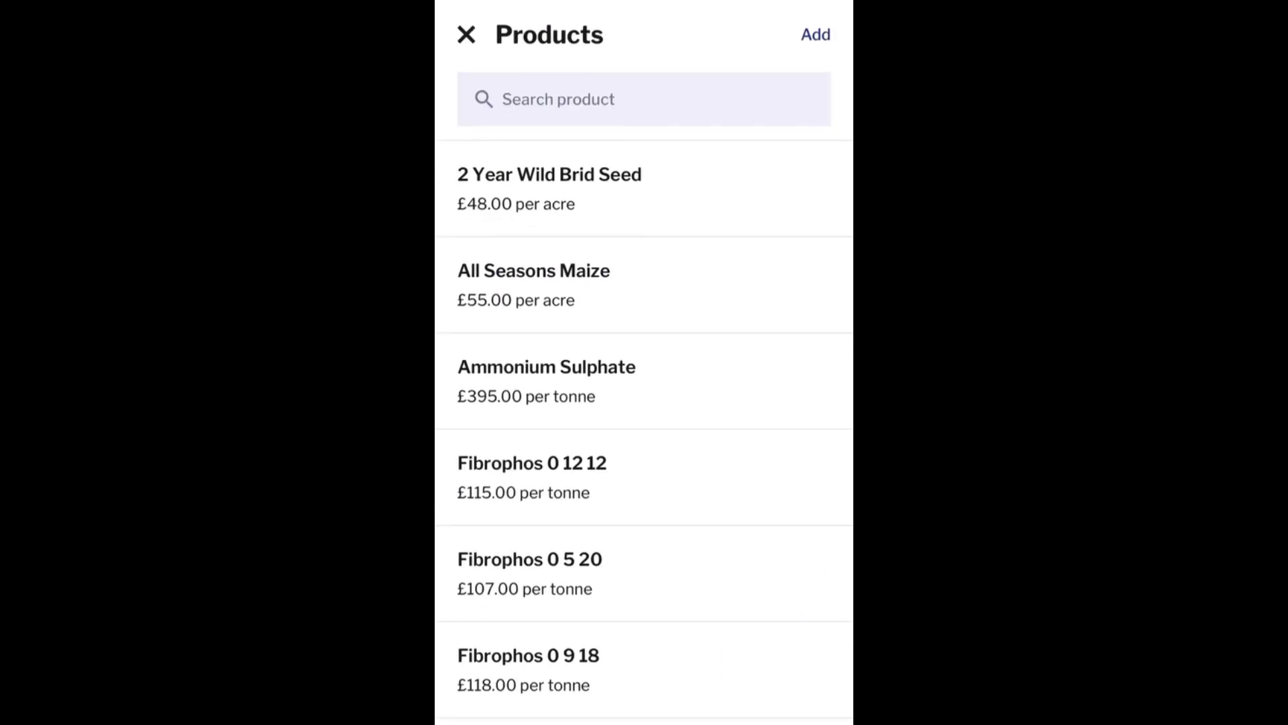
click(814, 34)
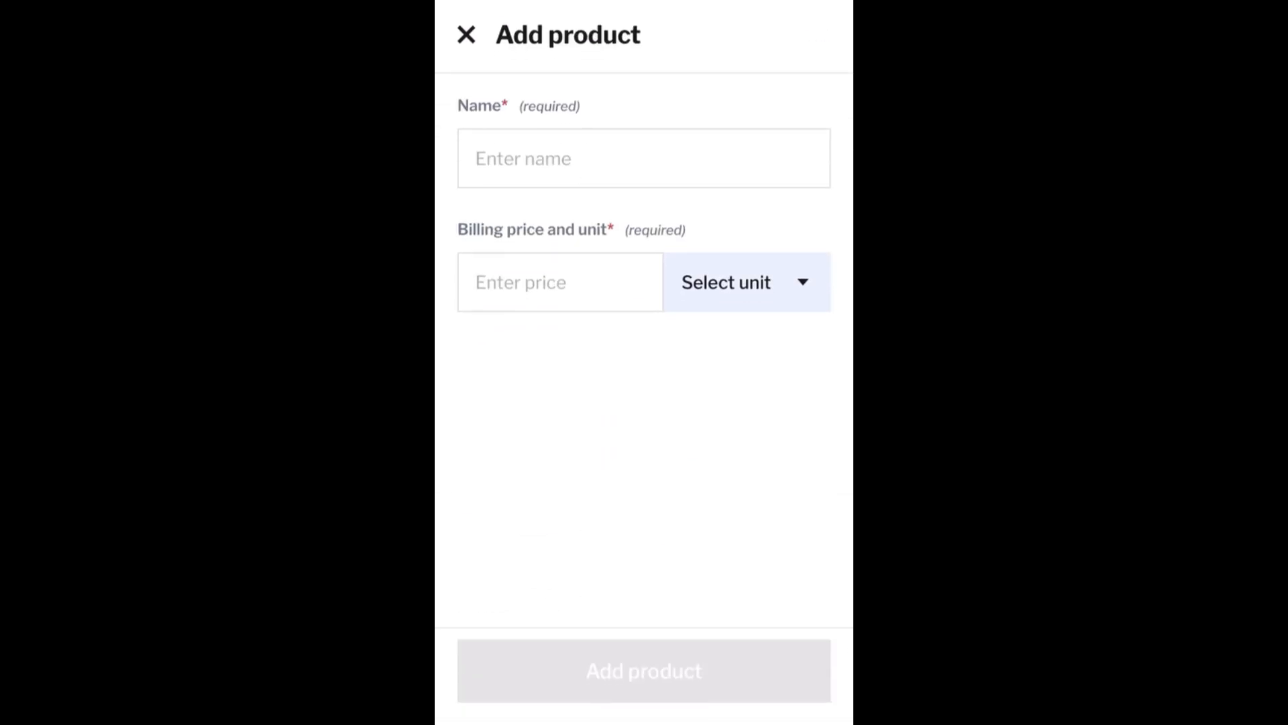
text(2 Year Wild Bird Seed)
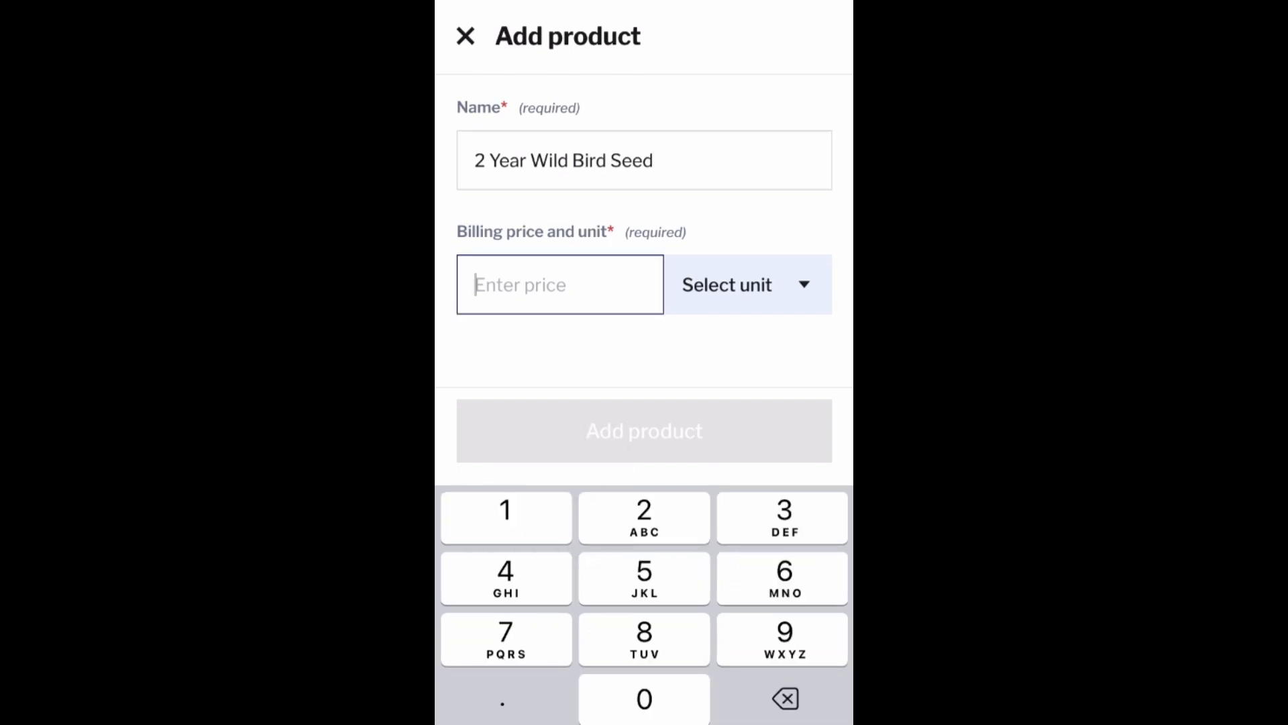
text(48)
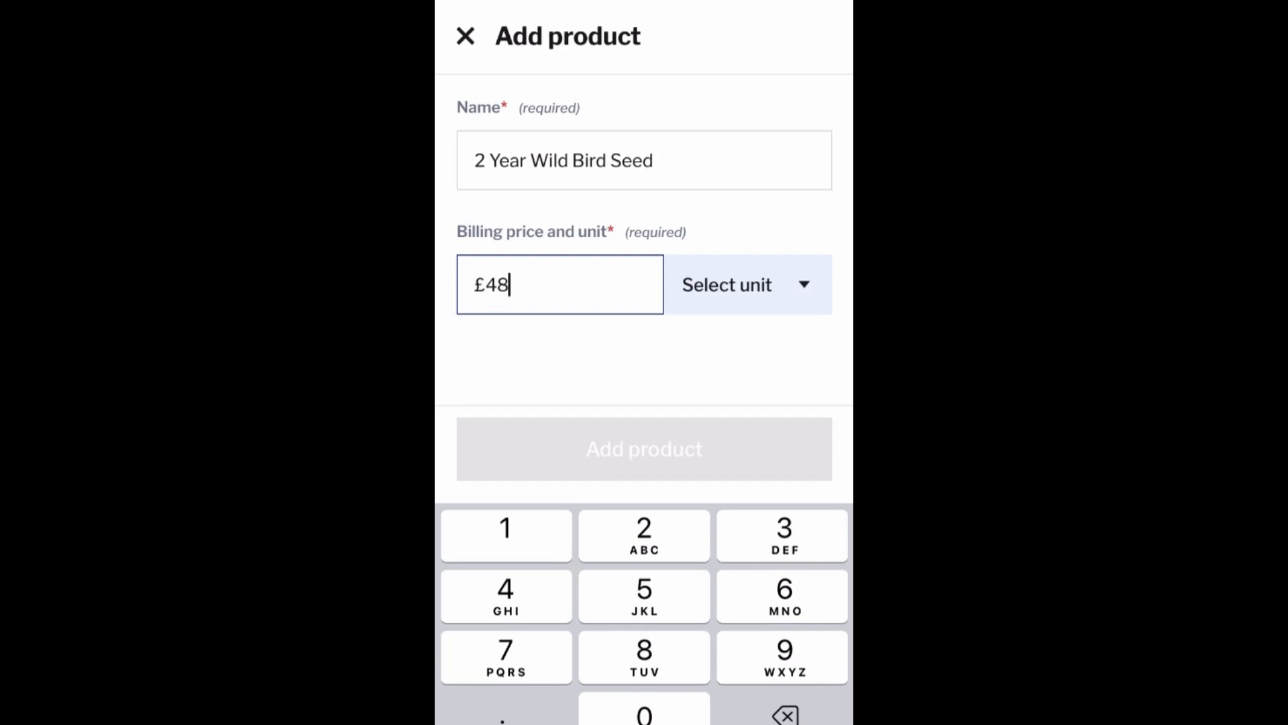
click(746, 284)
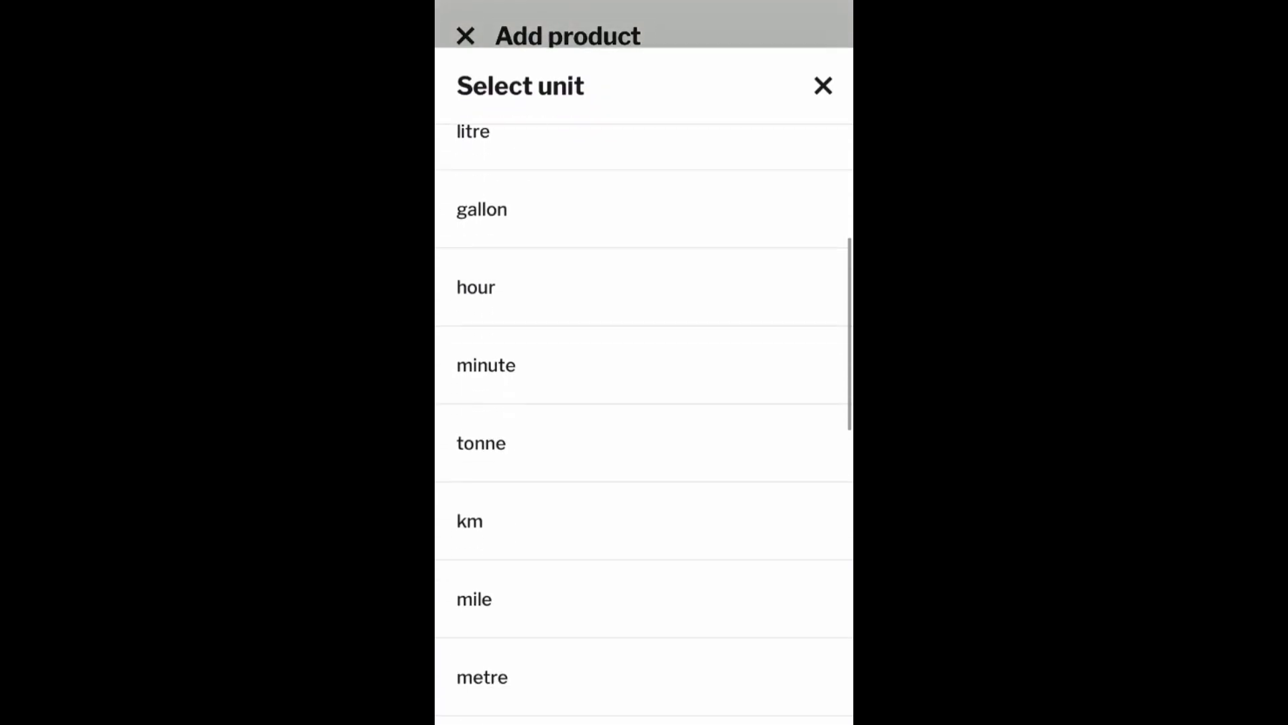
scroll(down, 3)
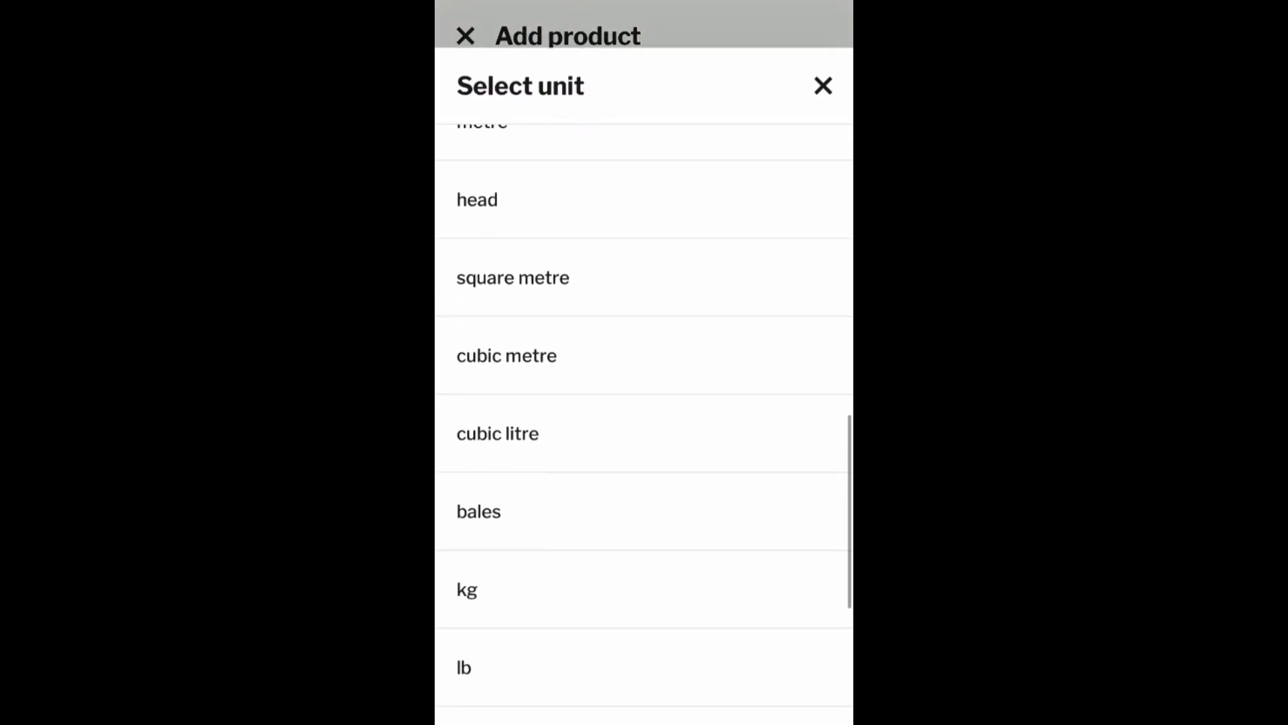
scroll(down, 3)
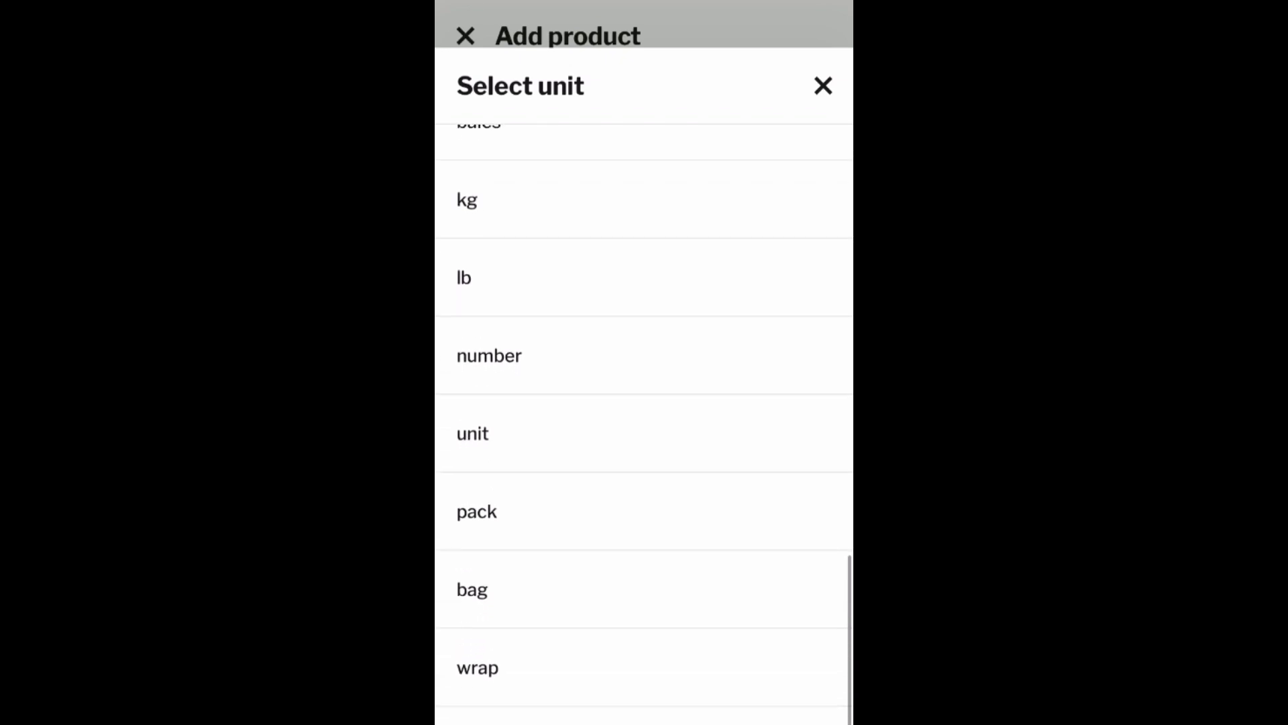
click(822, 85)
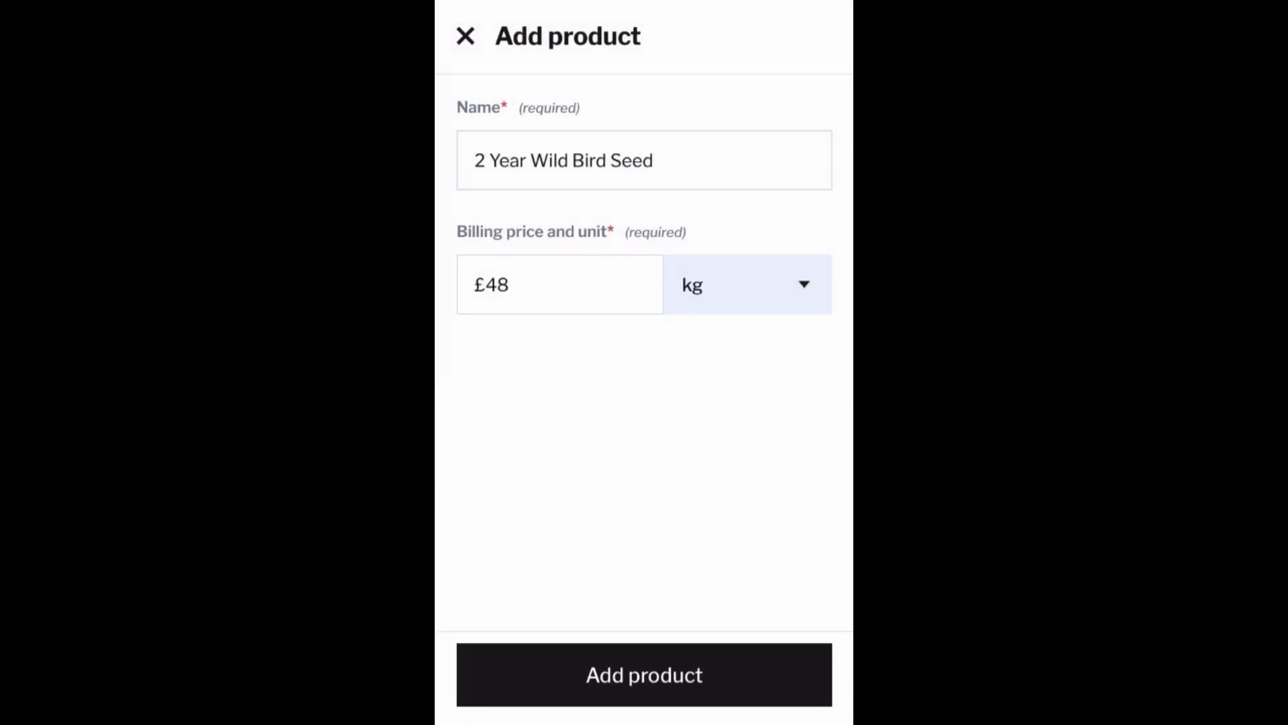
click(643, 673)
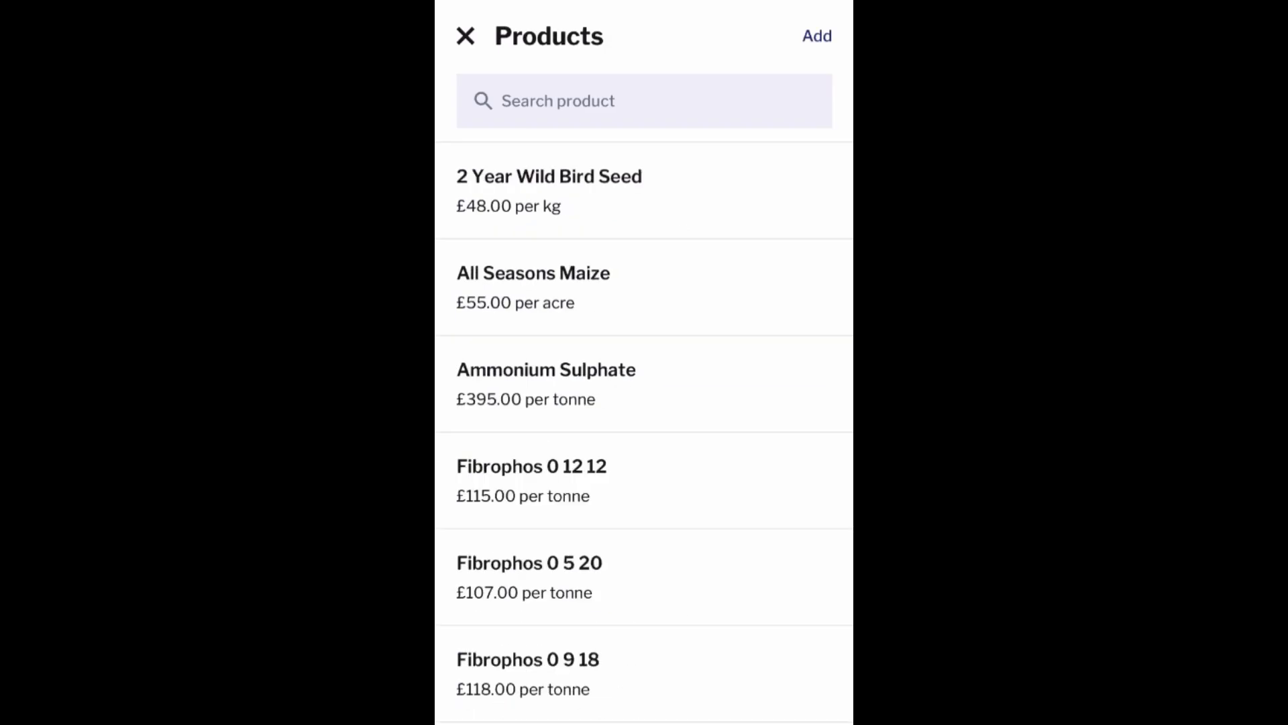